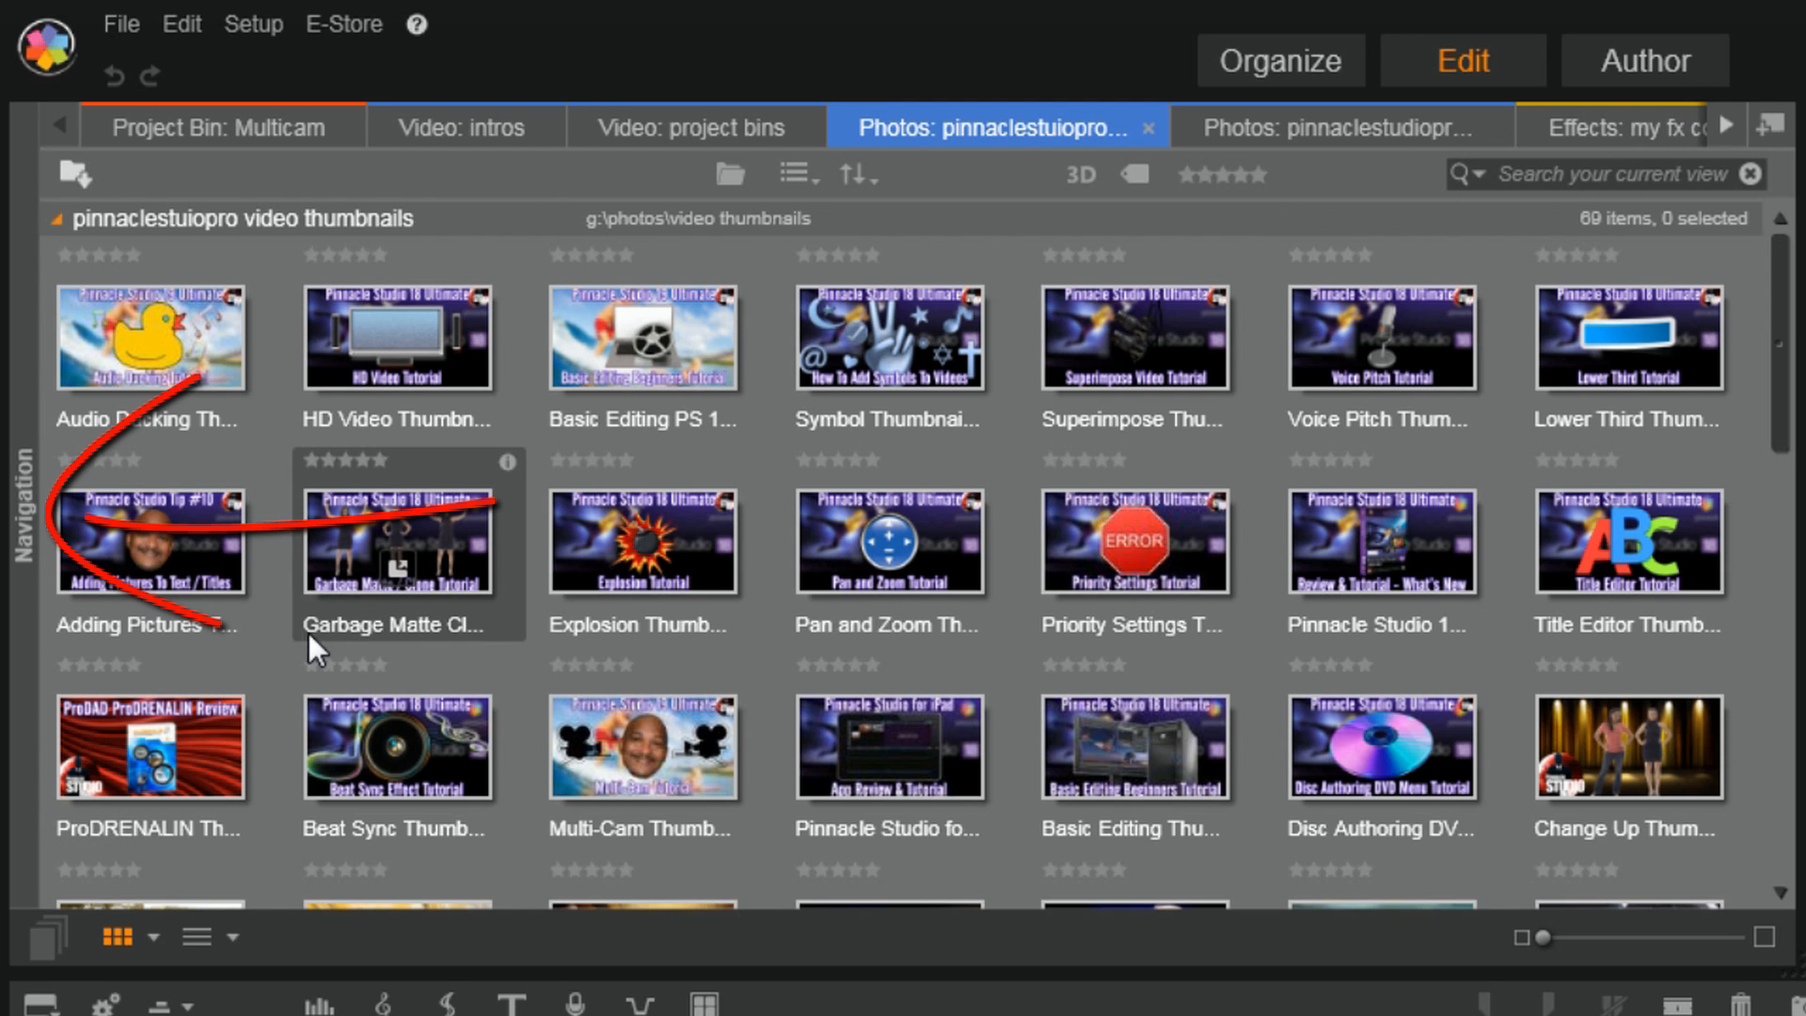
Dismiss the new-project options and show the Multicam project bin's five clips
left_click(21, 520)
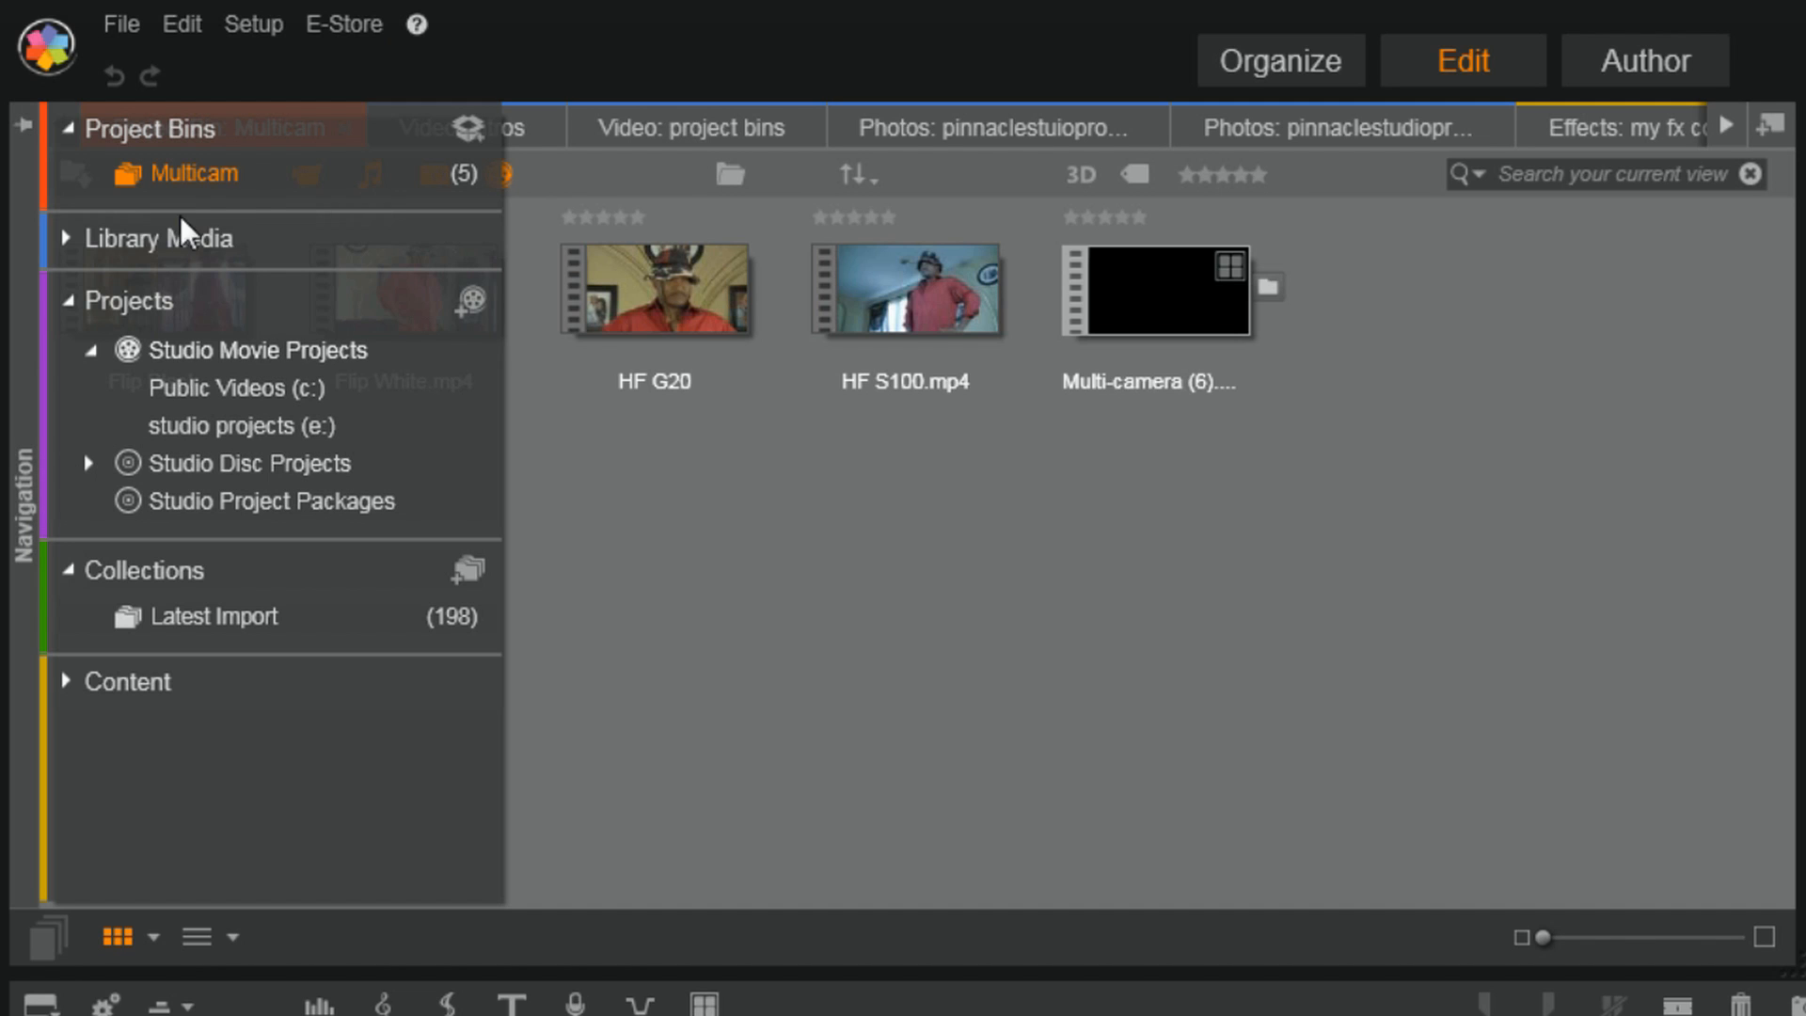
mouse_move(261, 266)
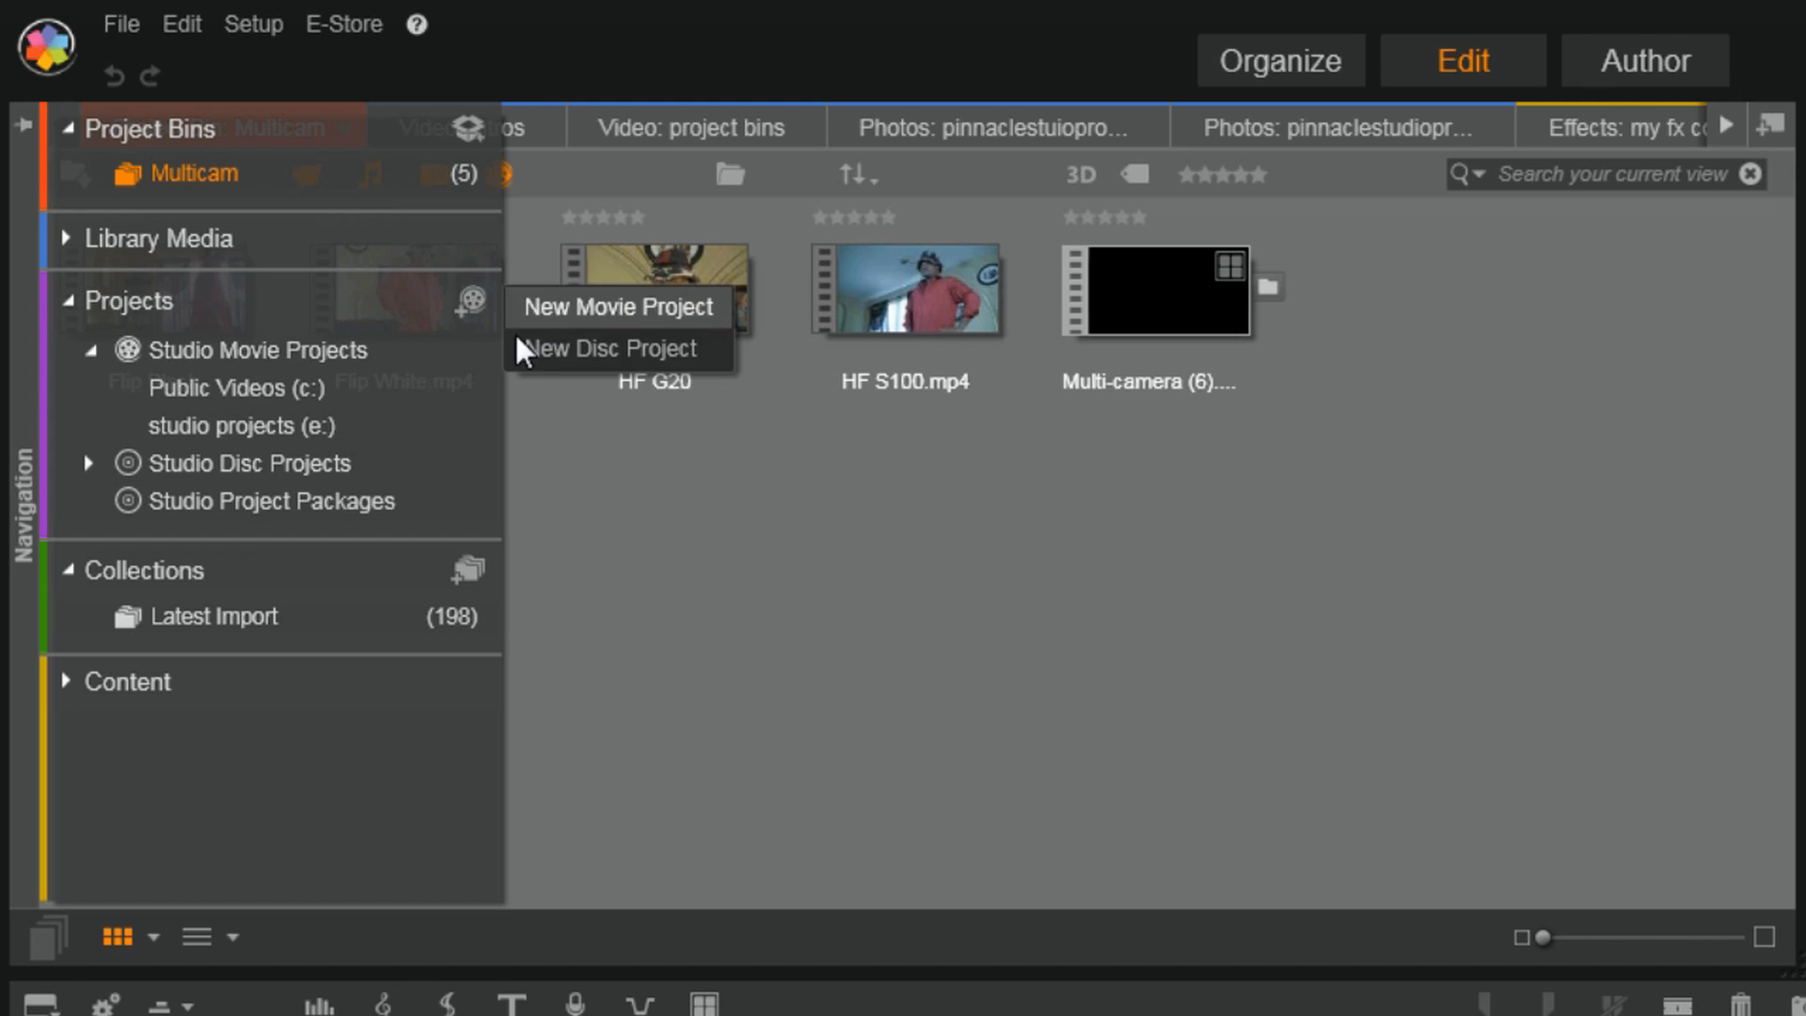
left_click(990, 127)
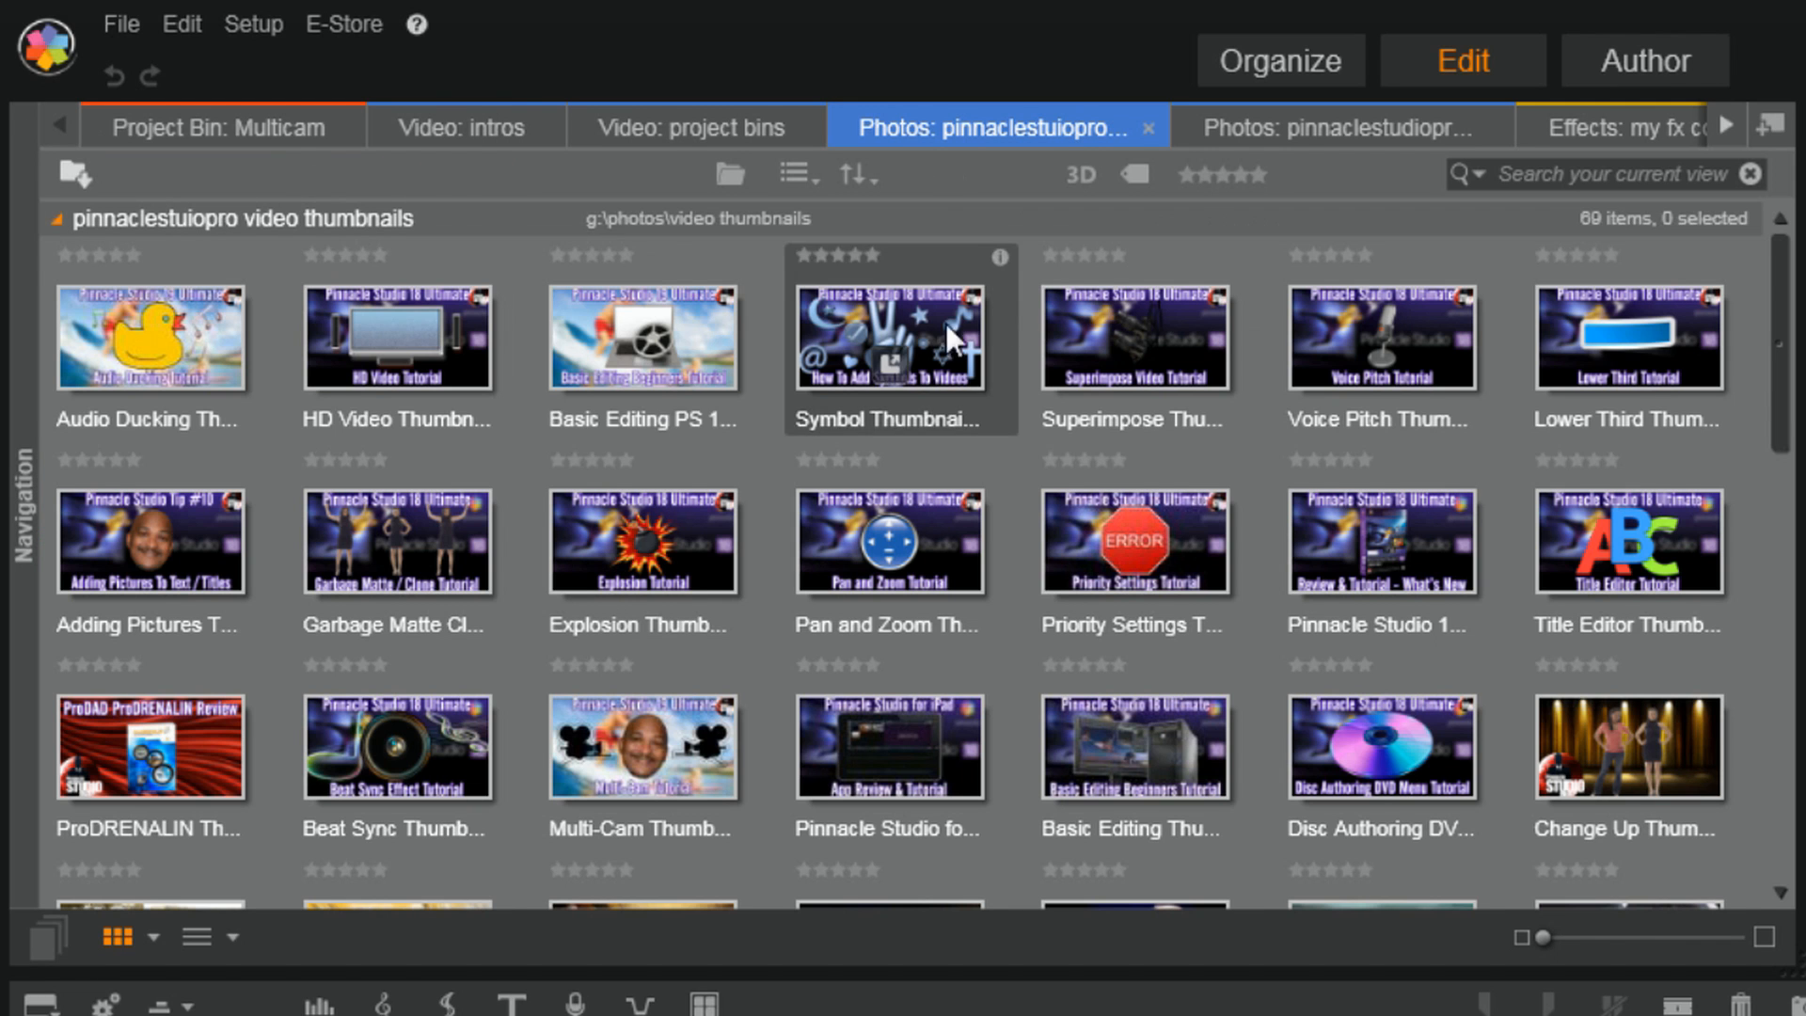
left_click(217, 129)
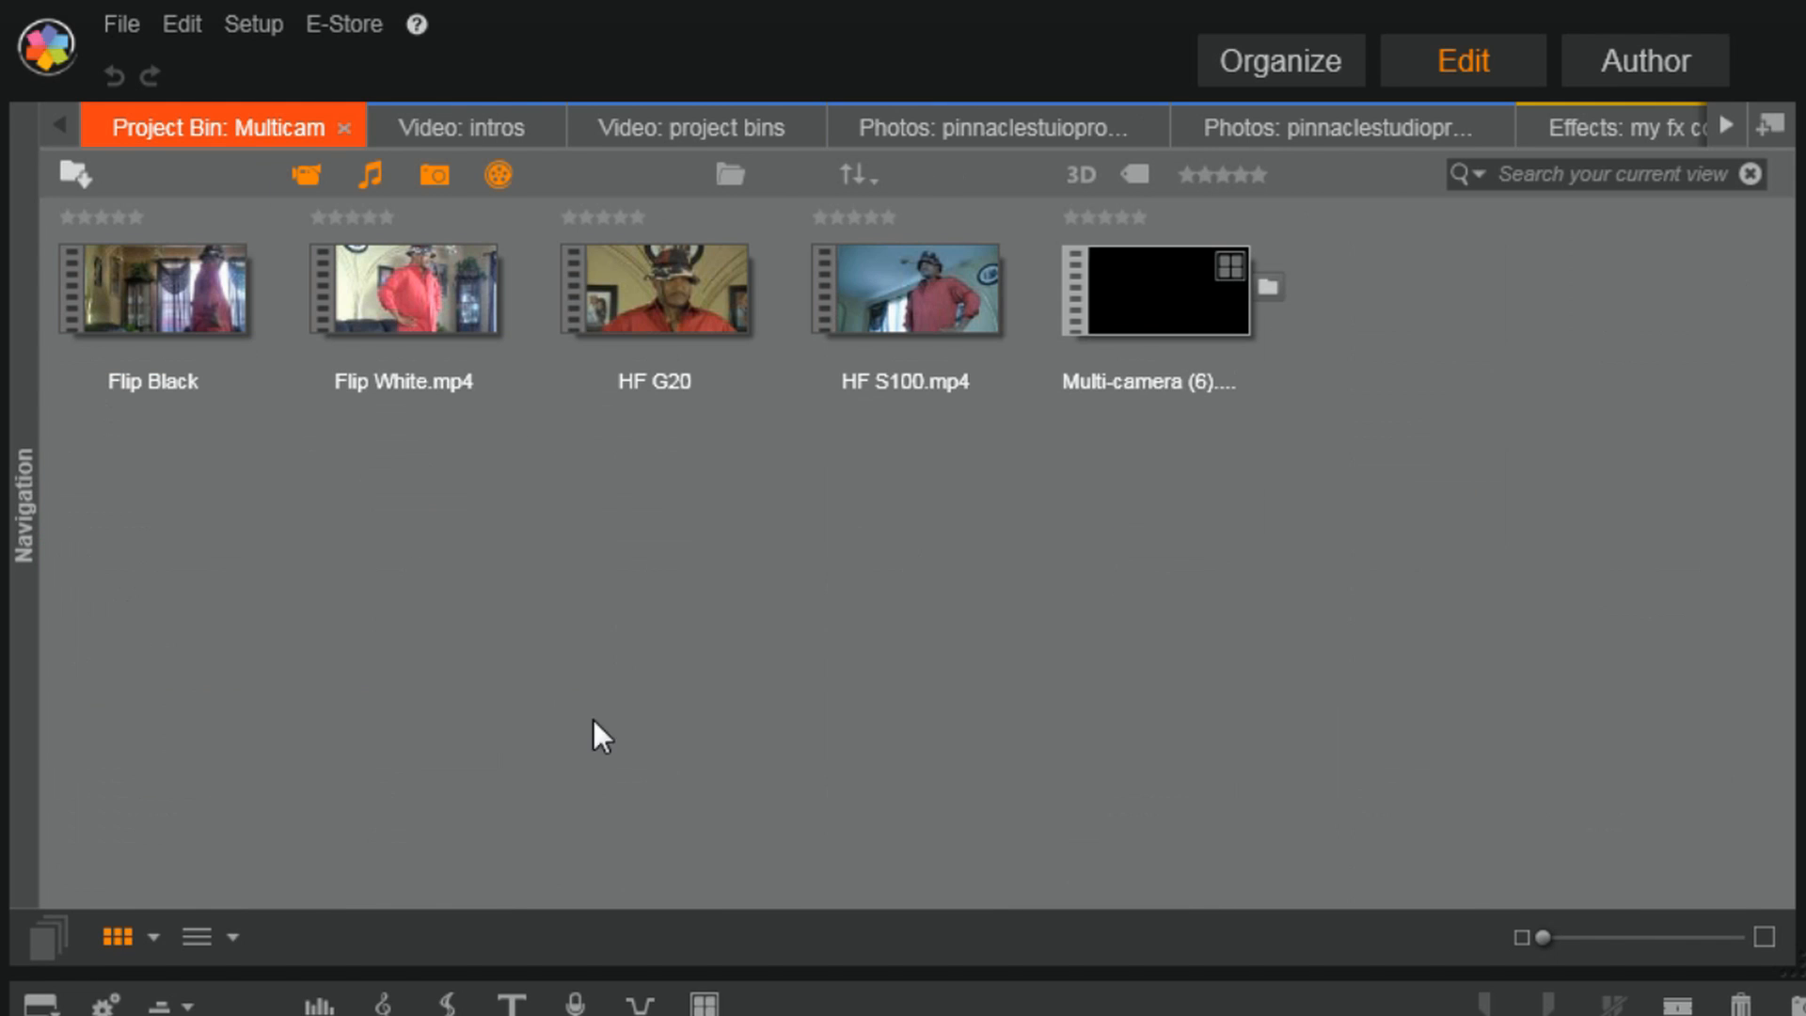
mouse_move(614, 735)
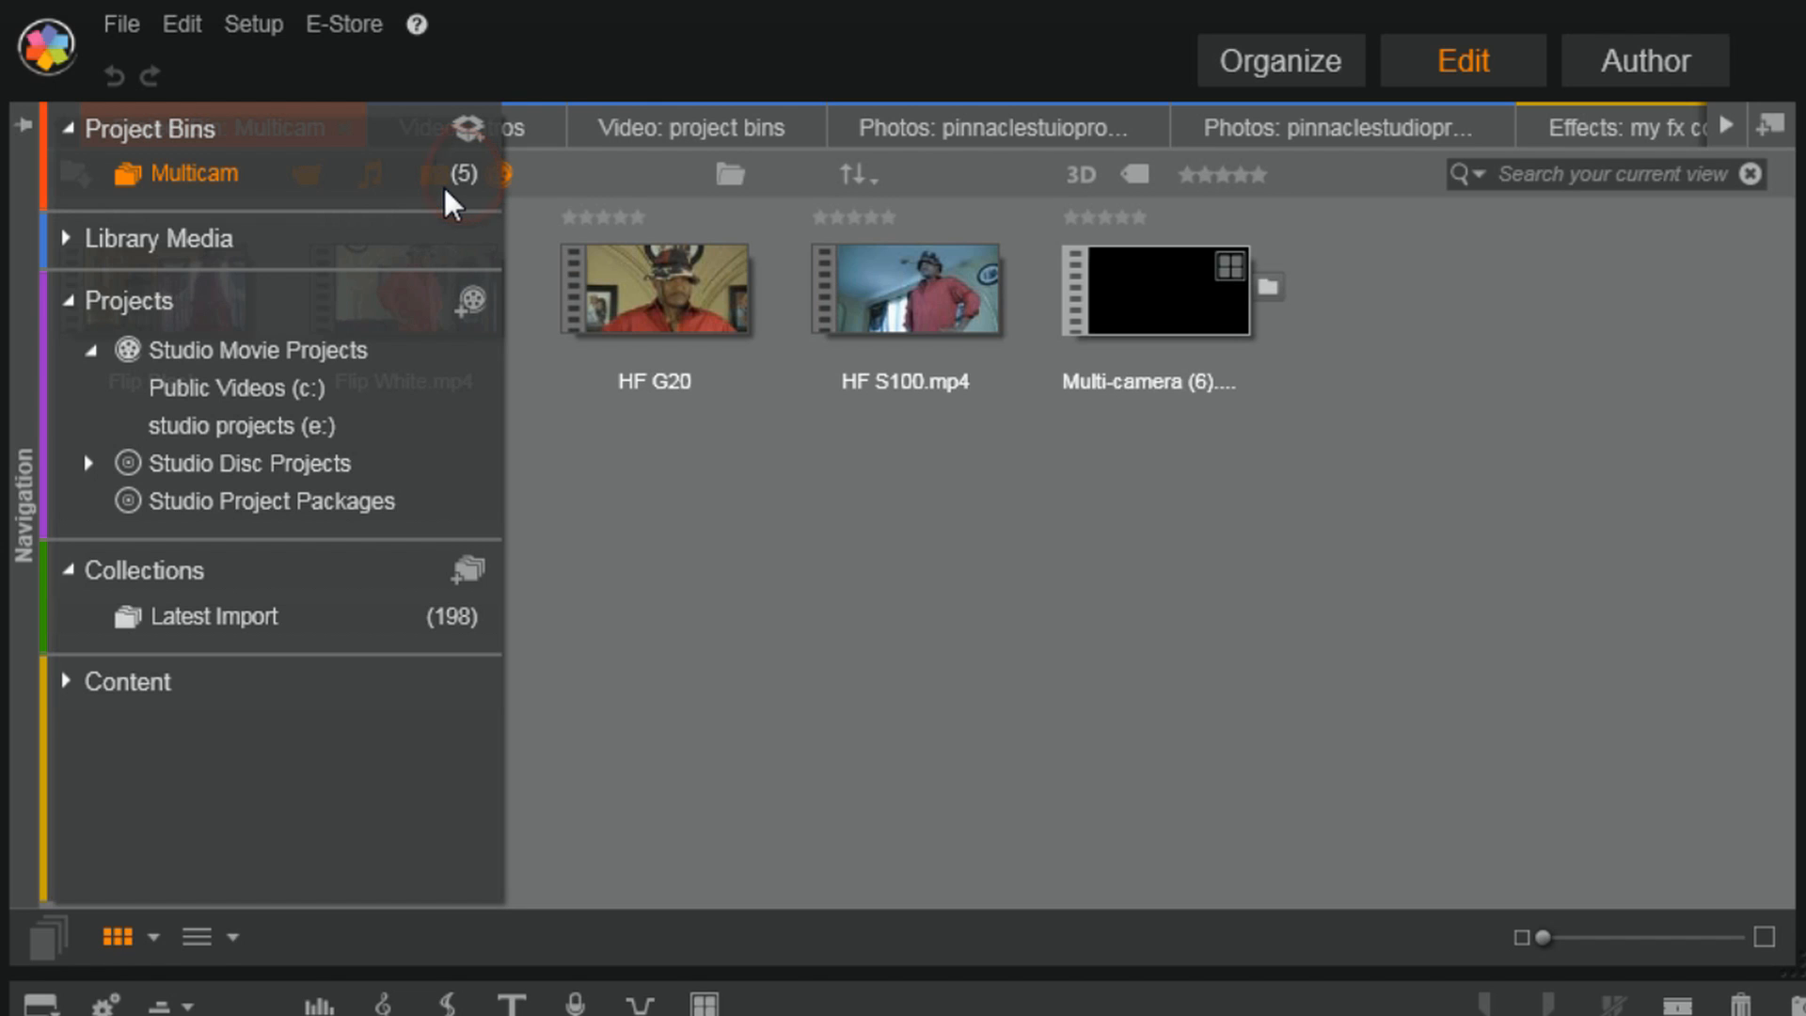
mouse_move(435, 179)
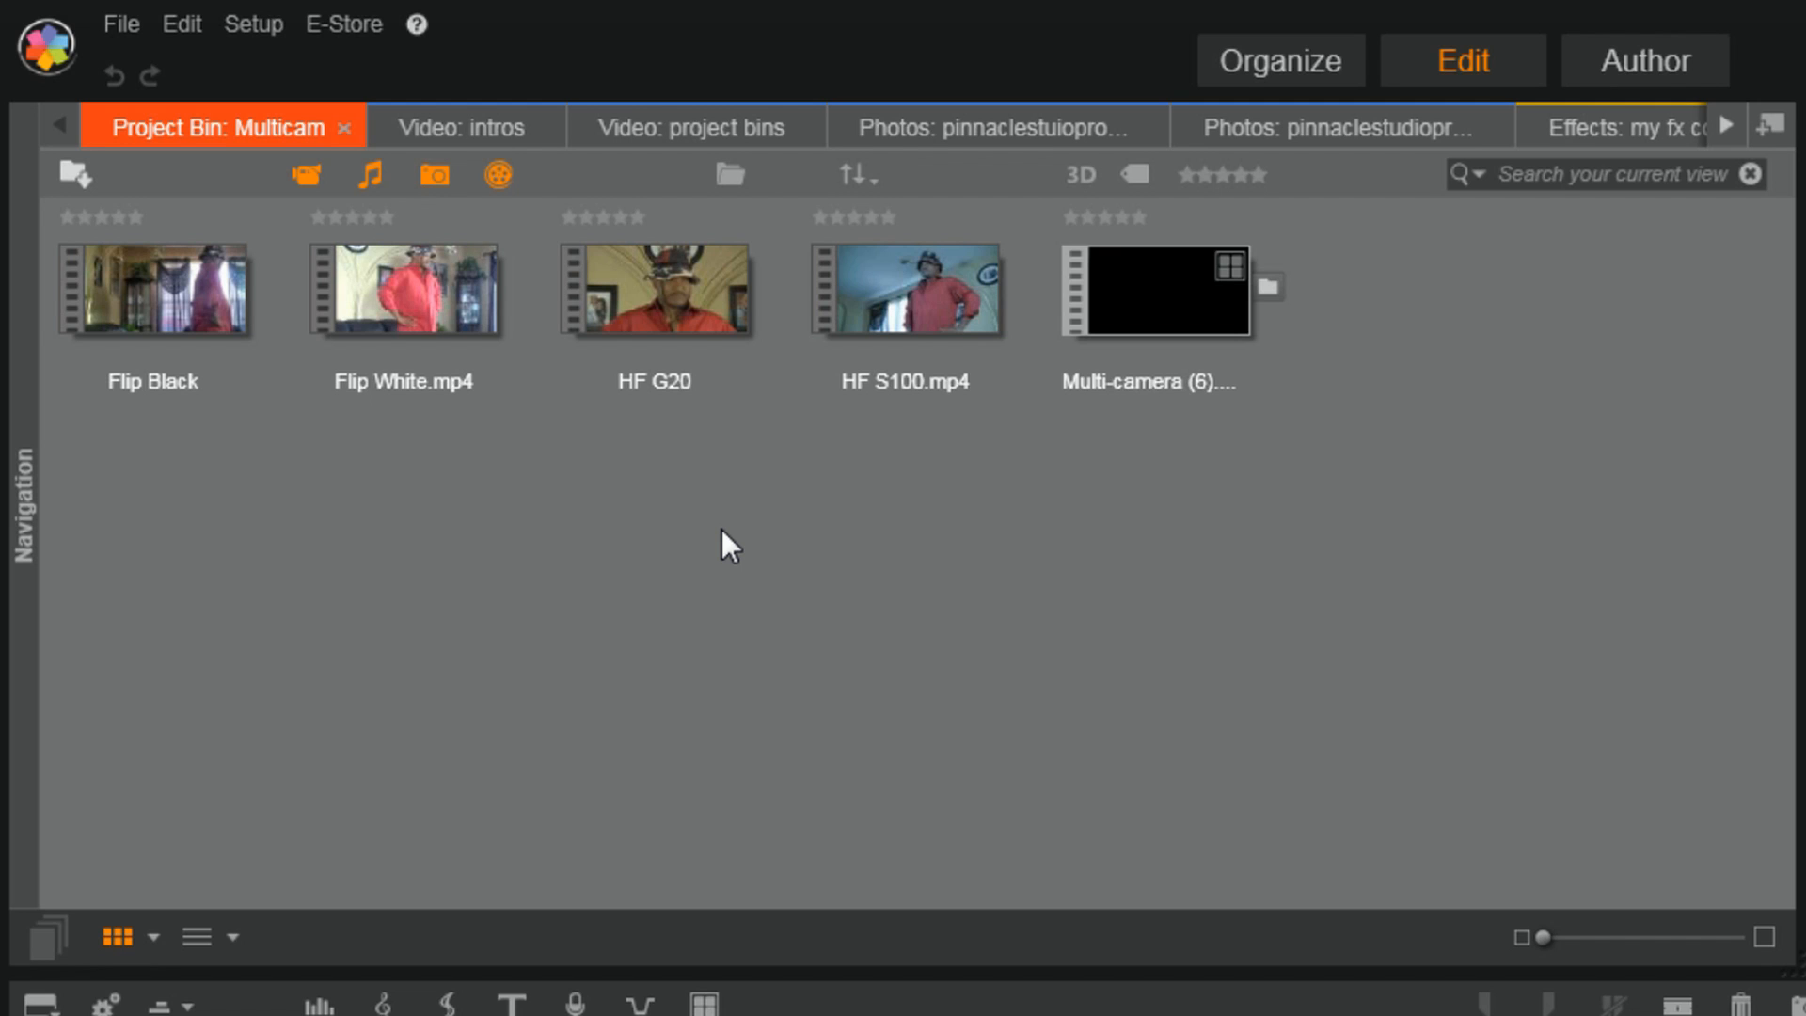
Save the movie as 'Project Bin Tutorial' via File > Save Movie As
left_click(121, 25)
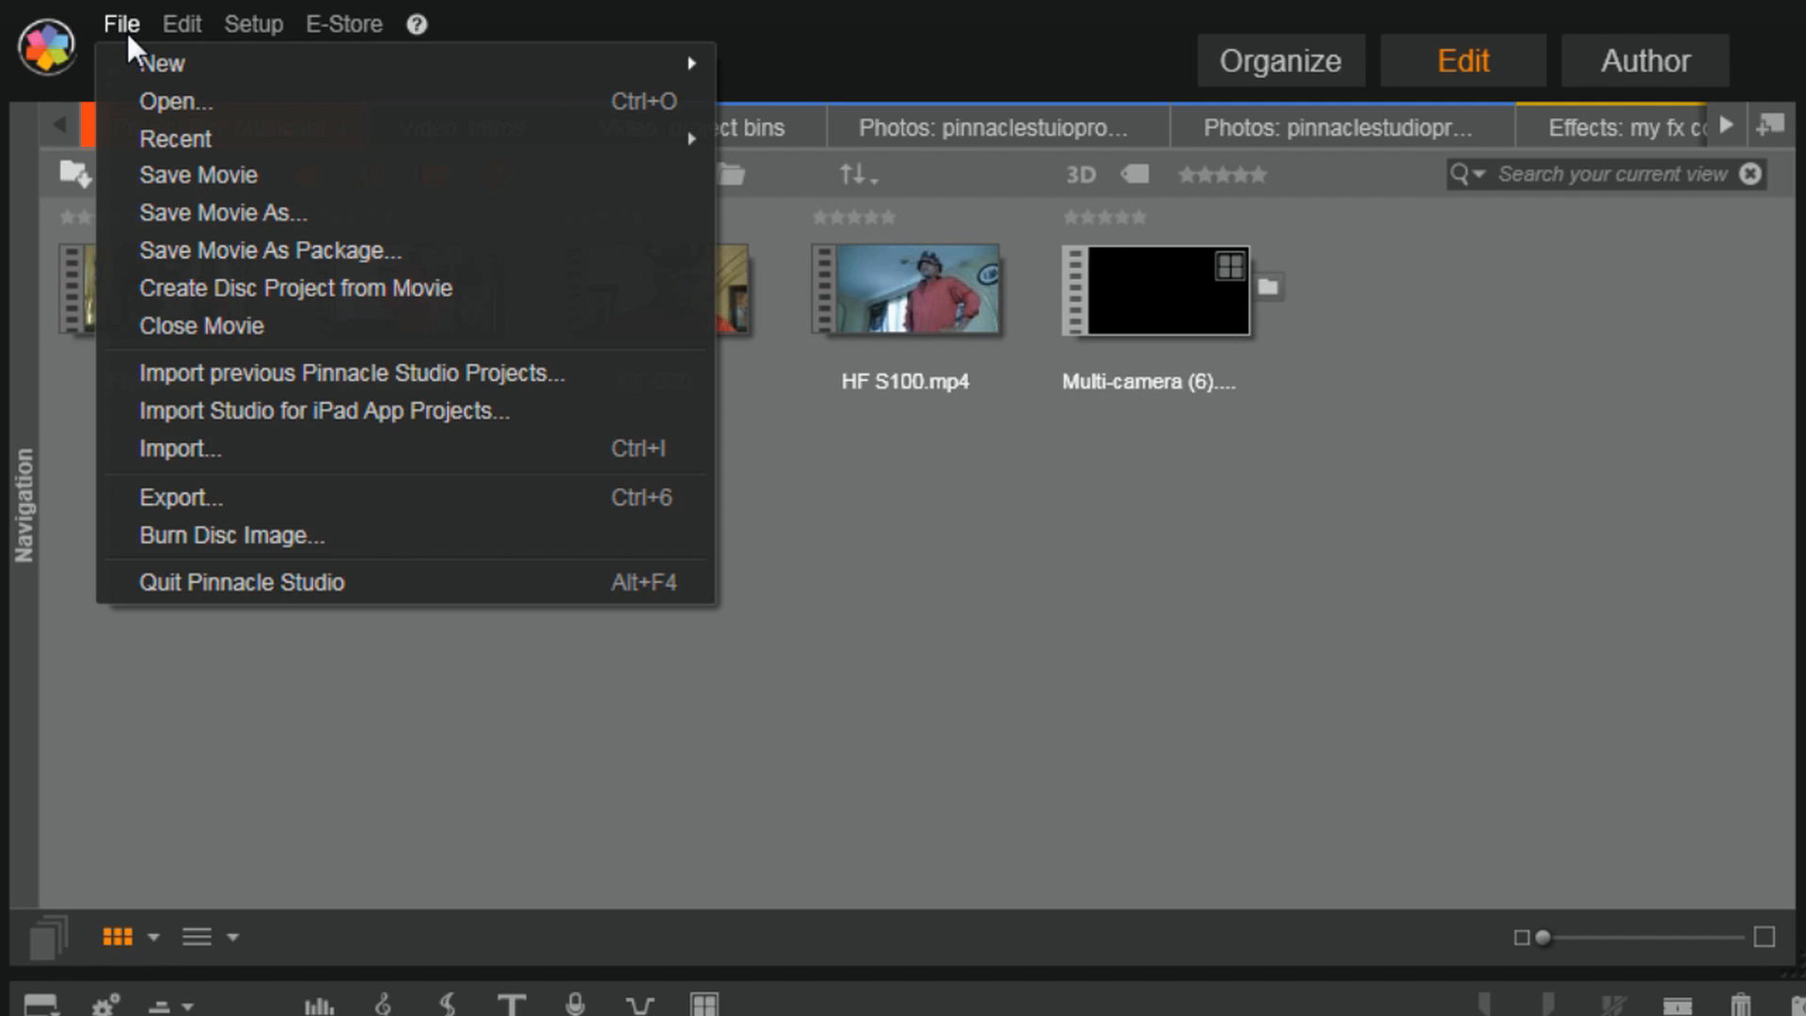
mouse_move(165, 64)
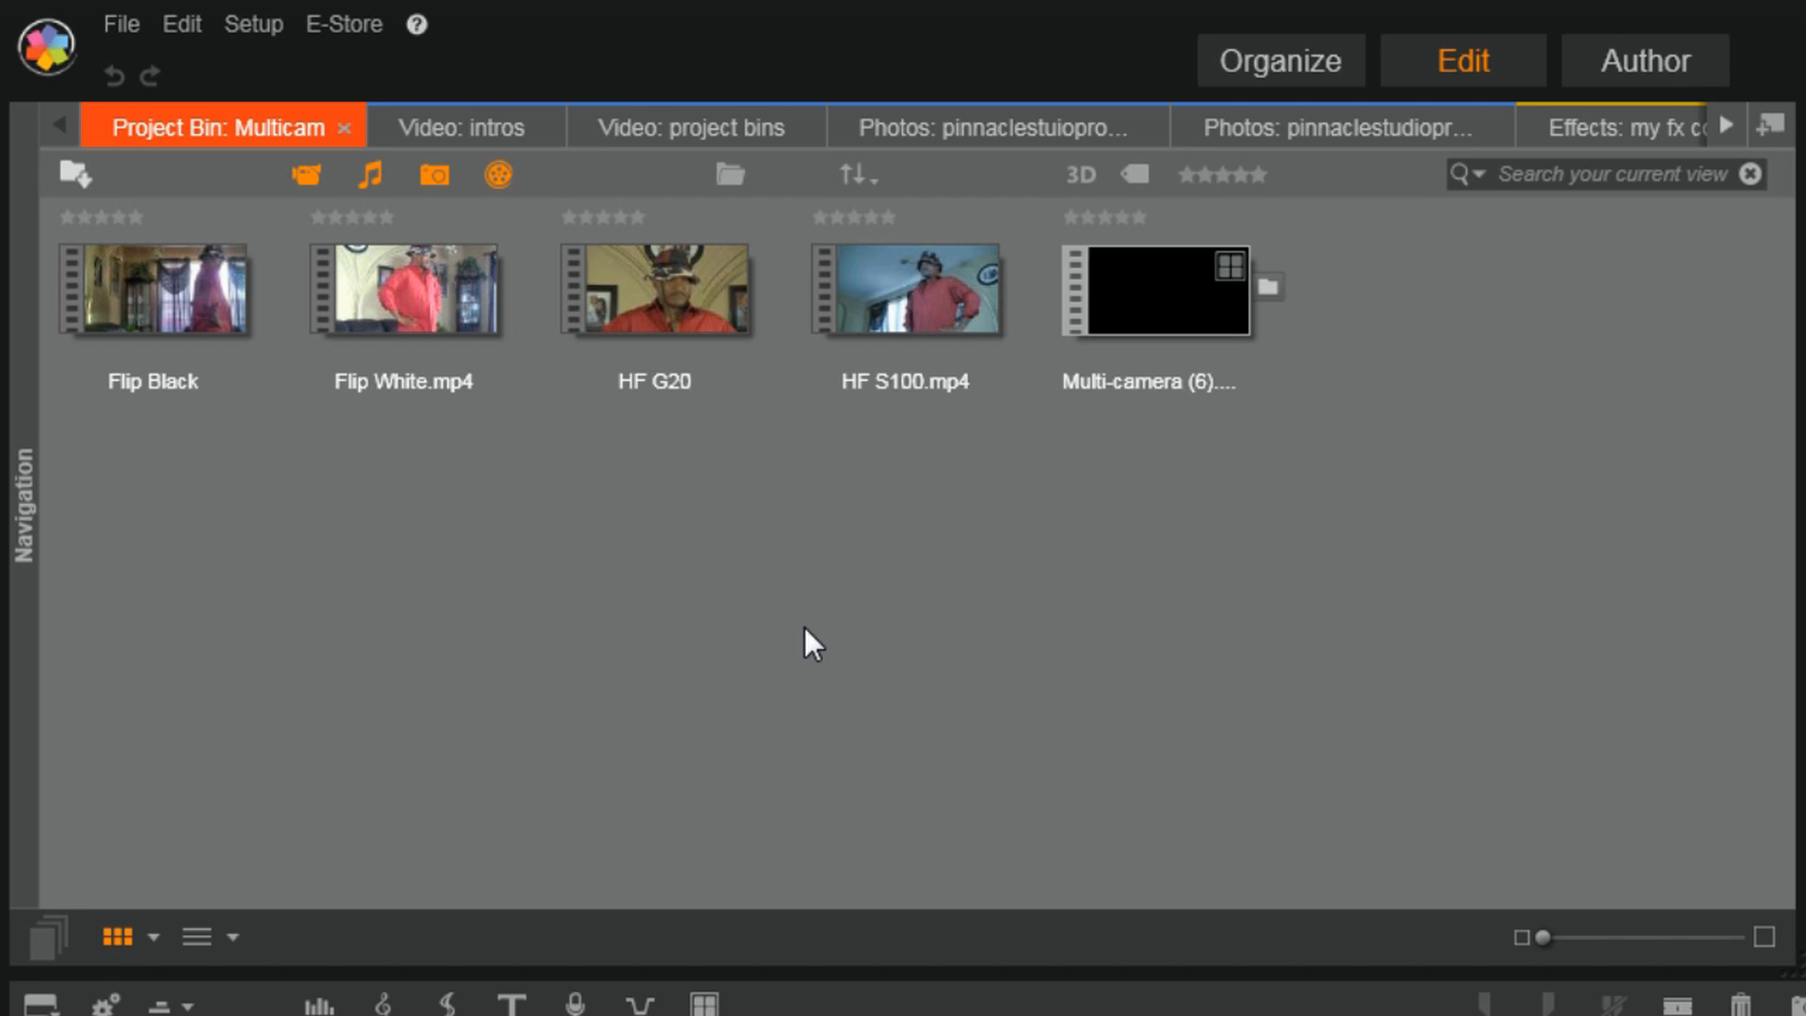
mouse_move(530, 782)
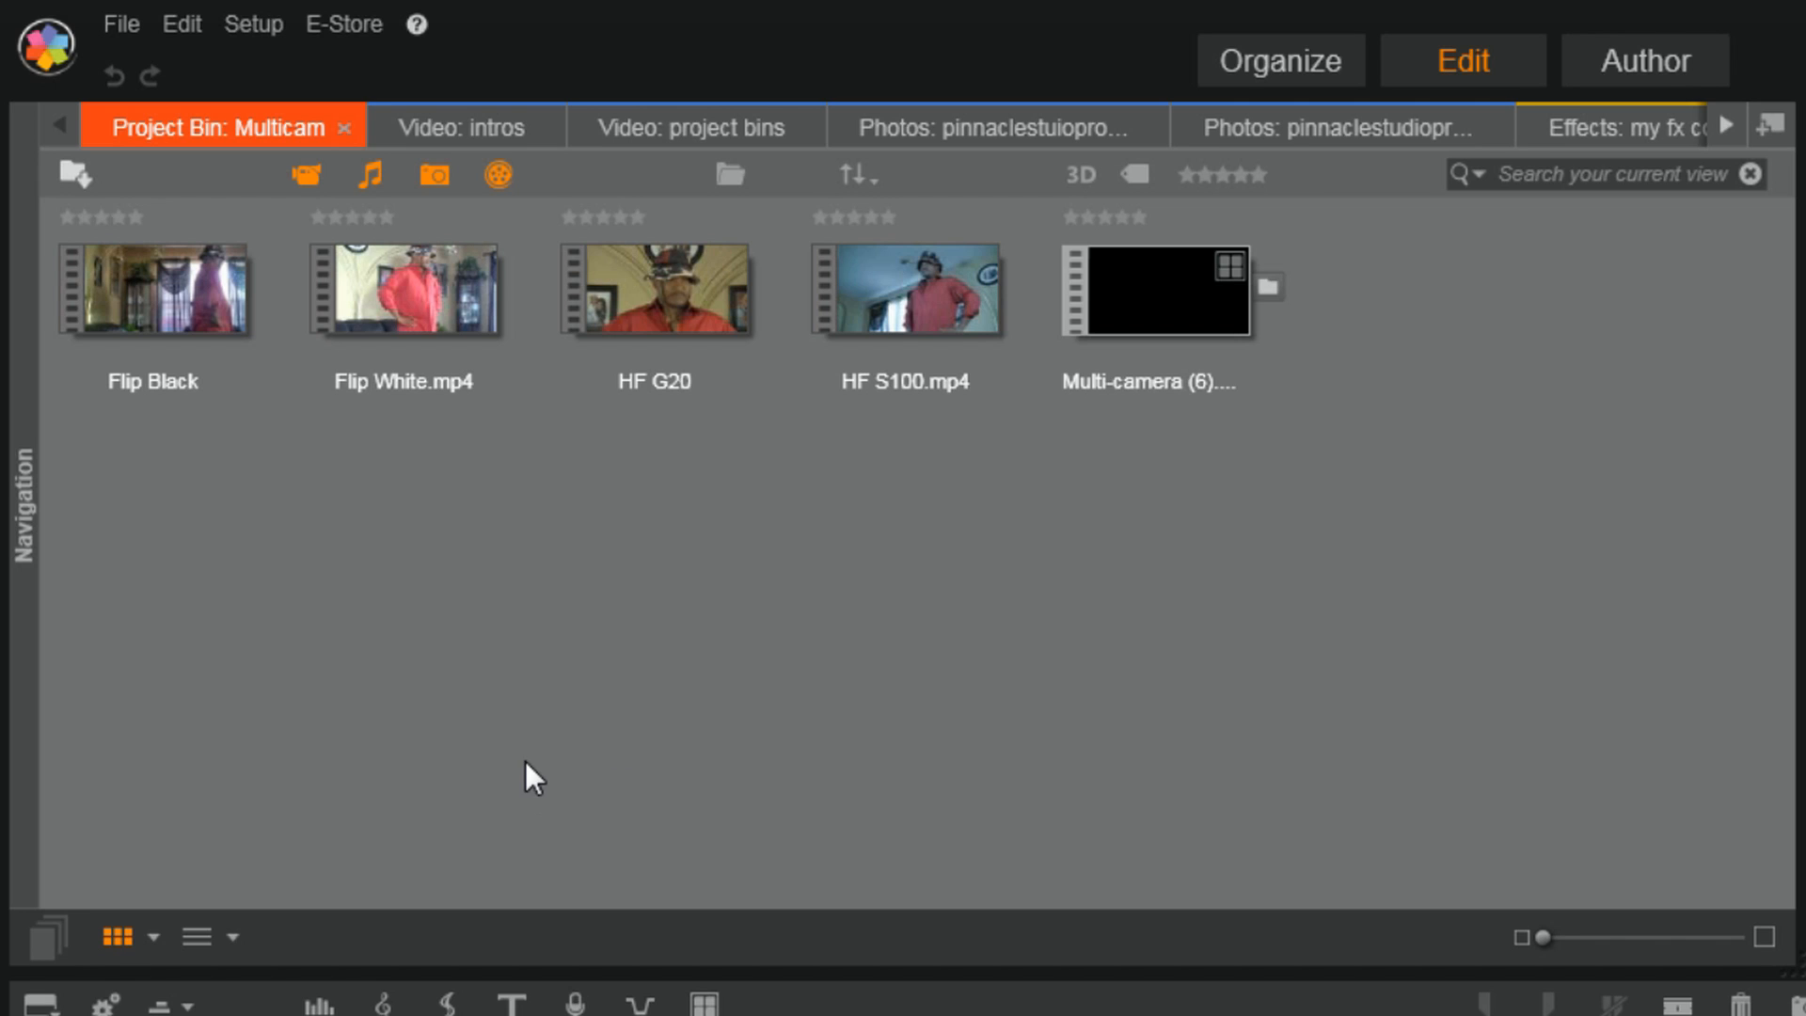
mouse_move(358, 556)
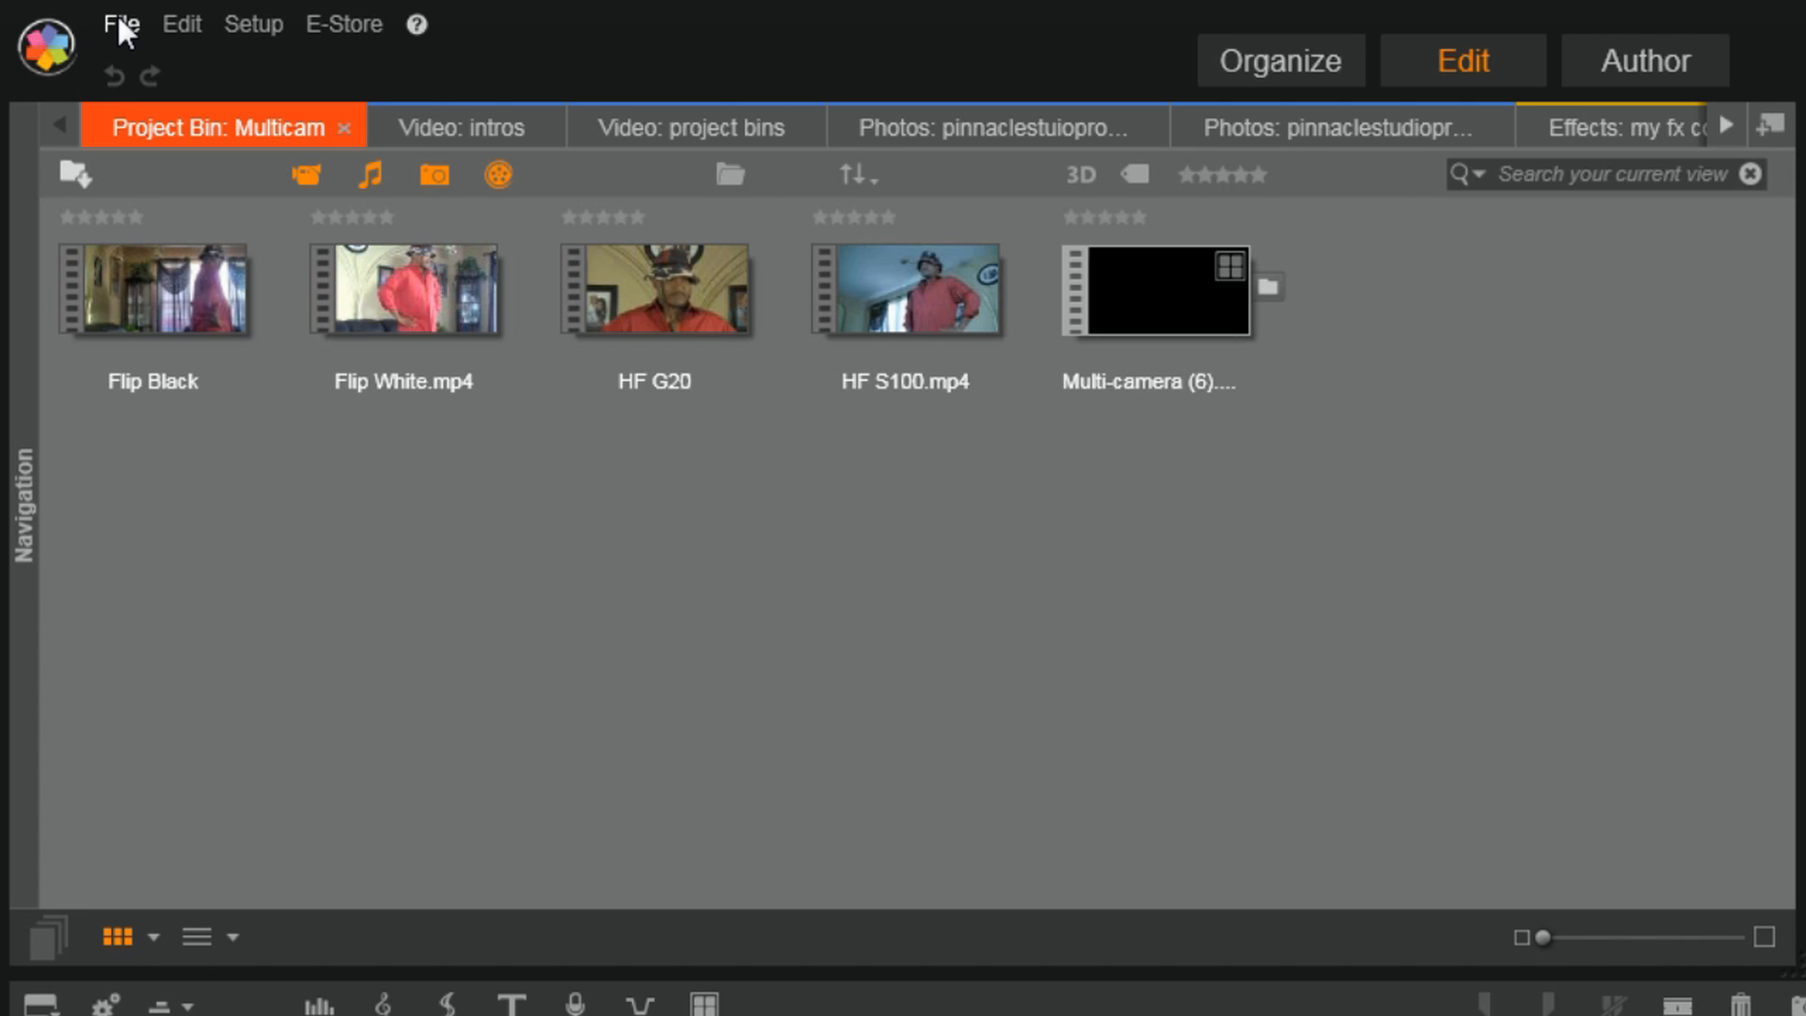
left_click(120, 24)
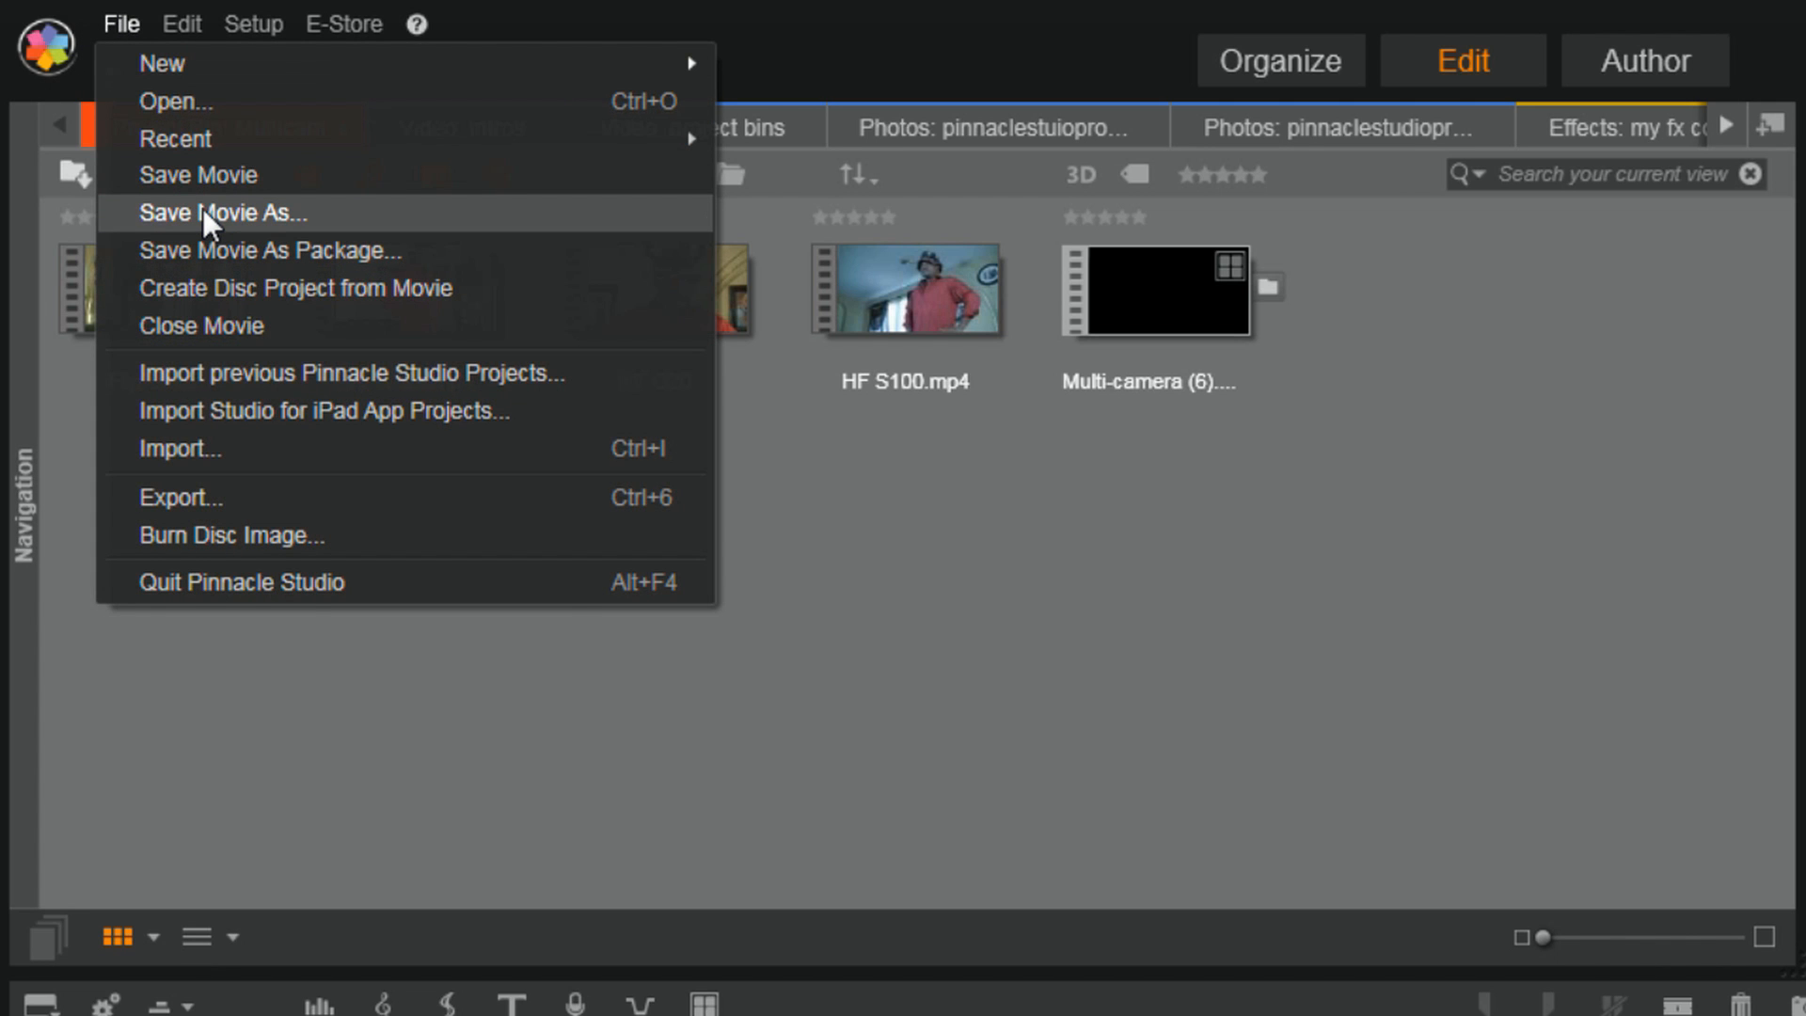
left_click(222, 214)
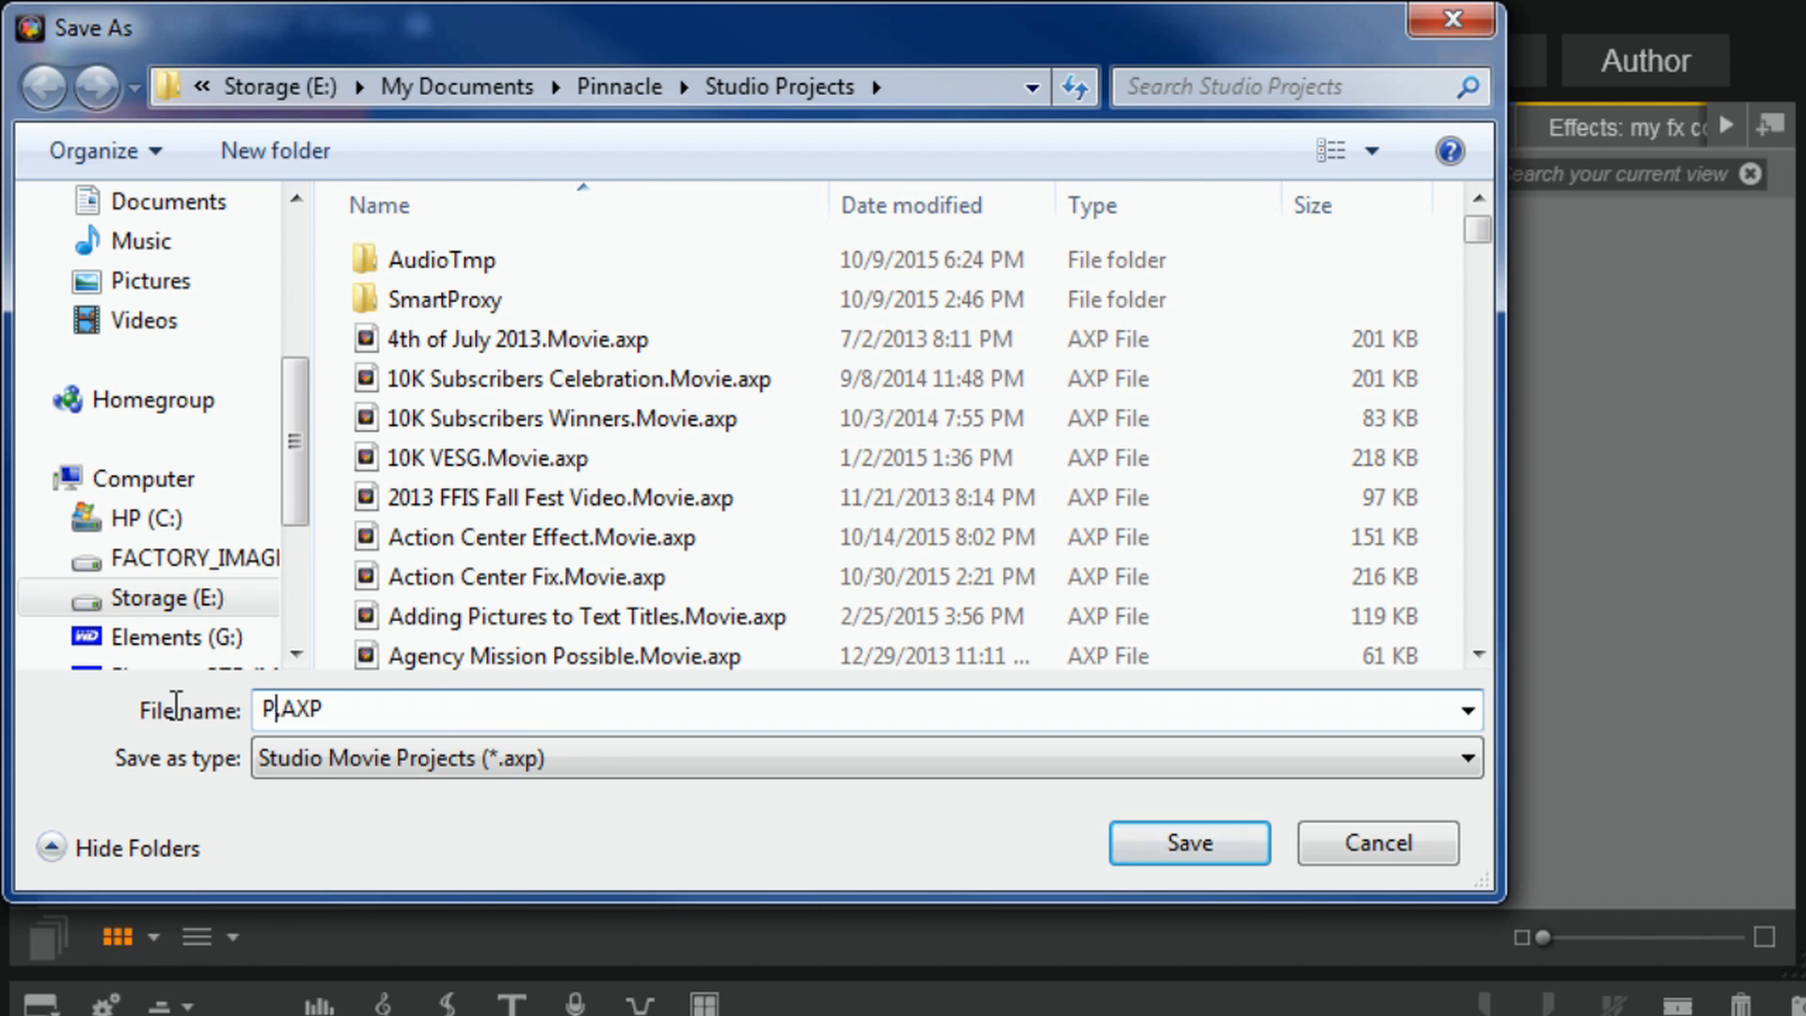
type("roject Bin Tutorial")
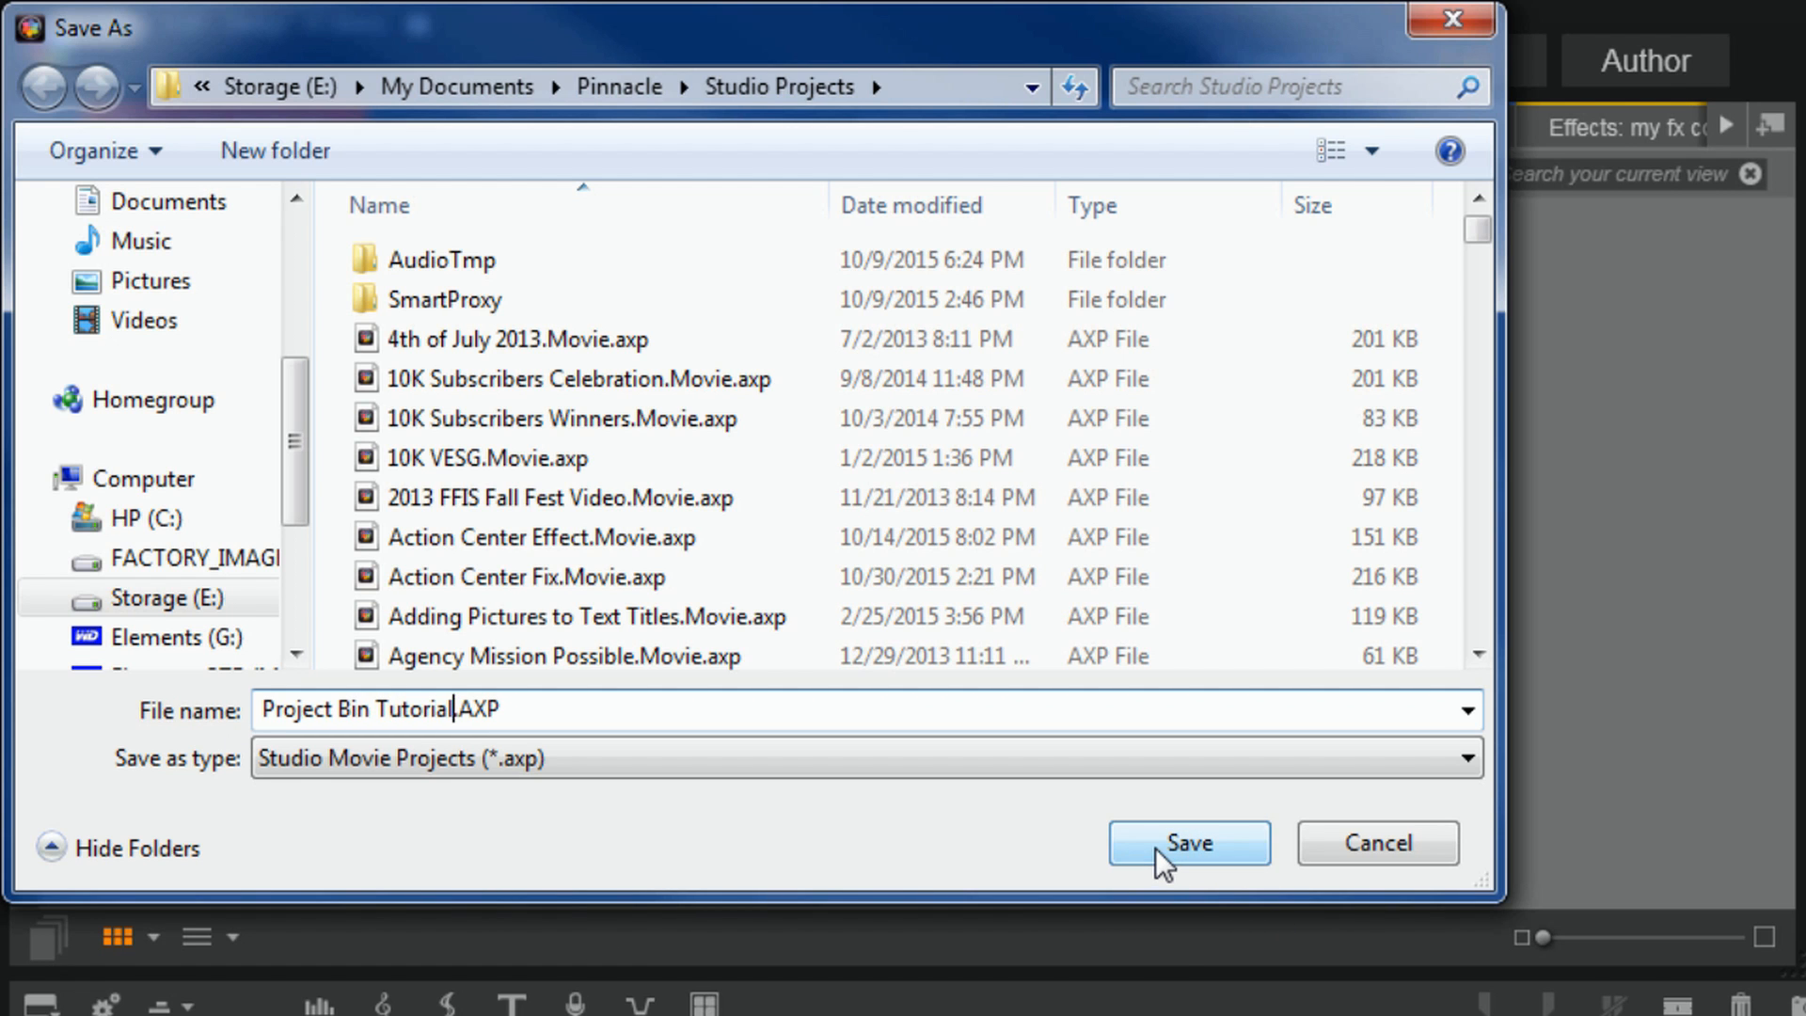
left_click(1189, 843)
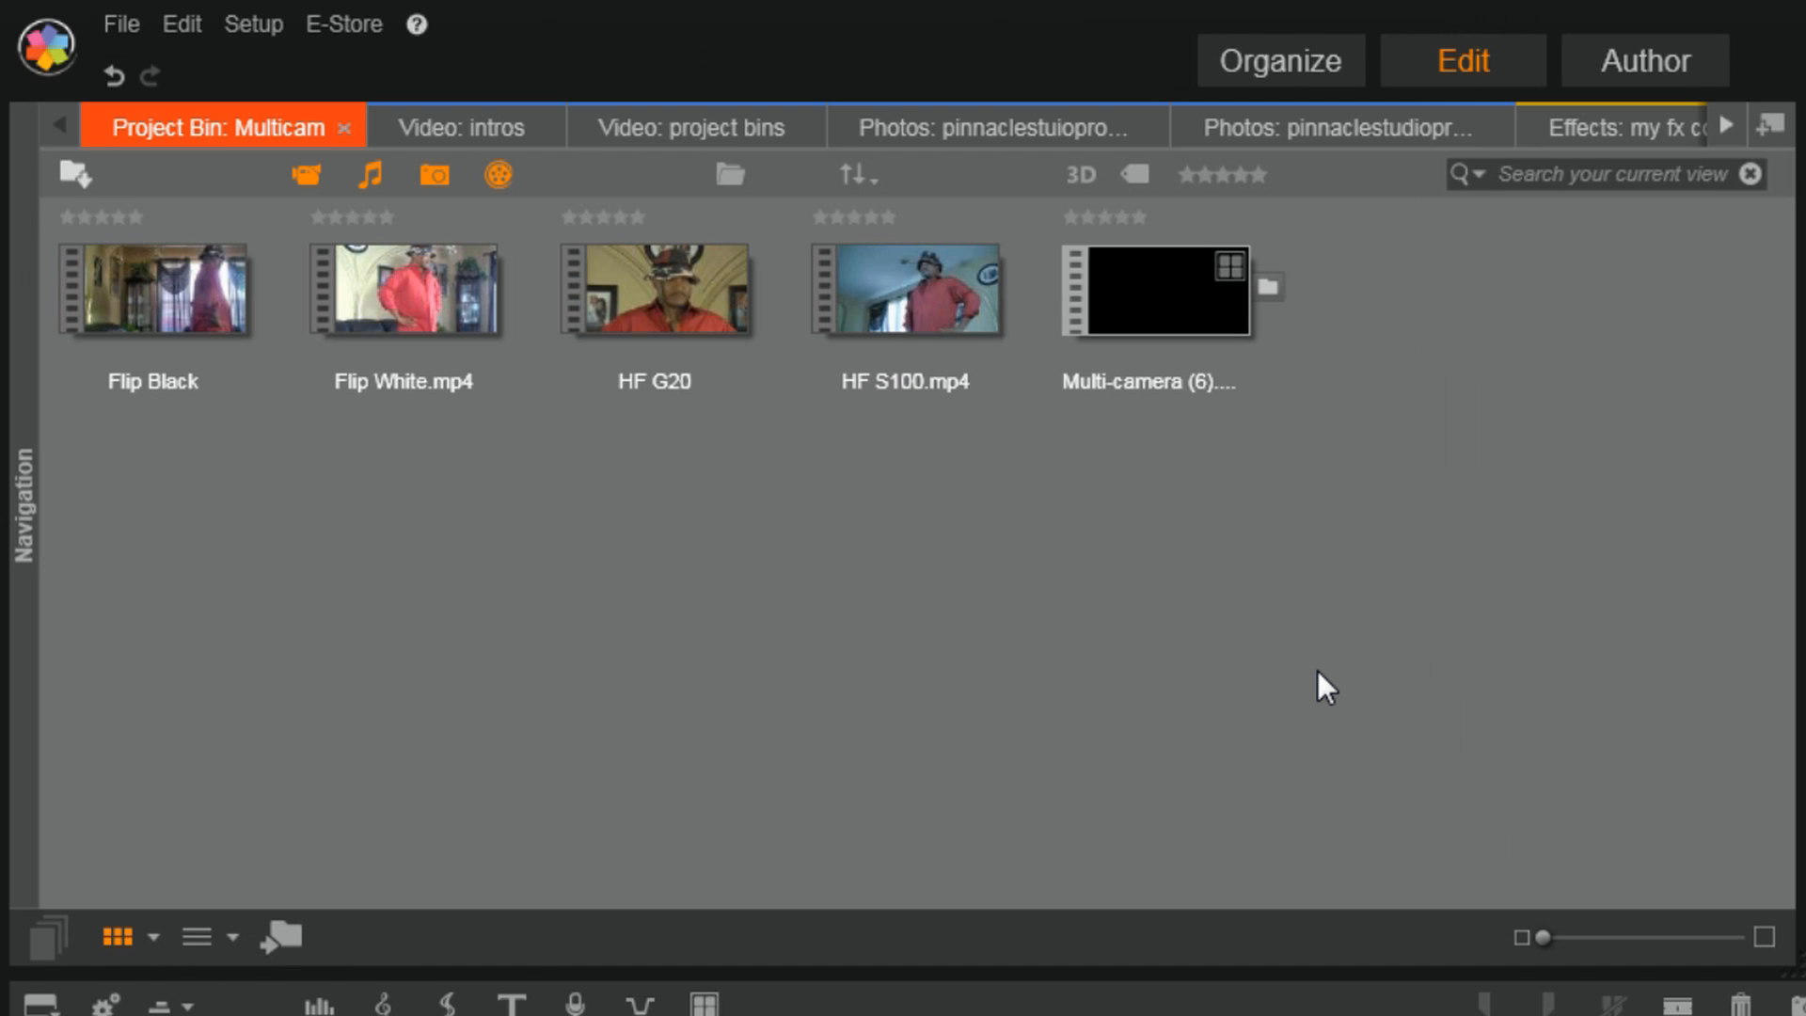
mouse_move(488, 647)
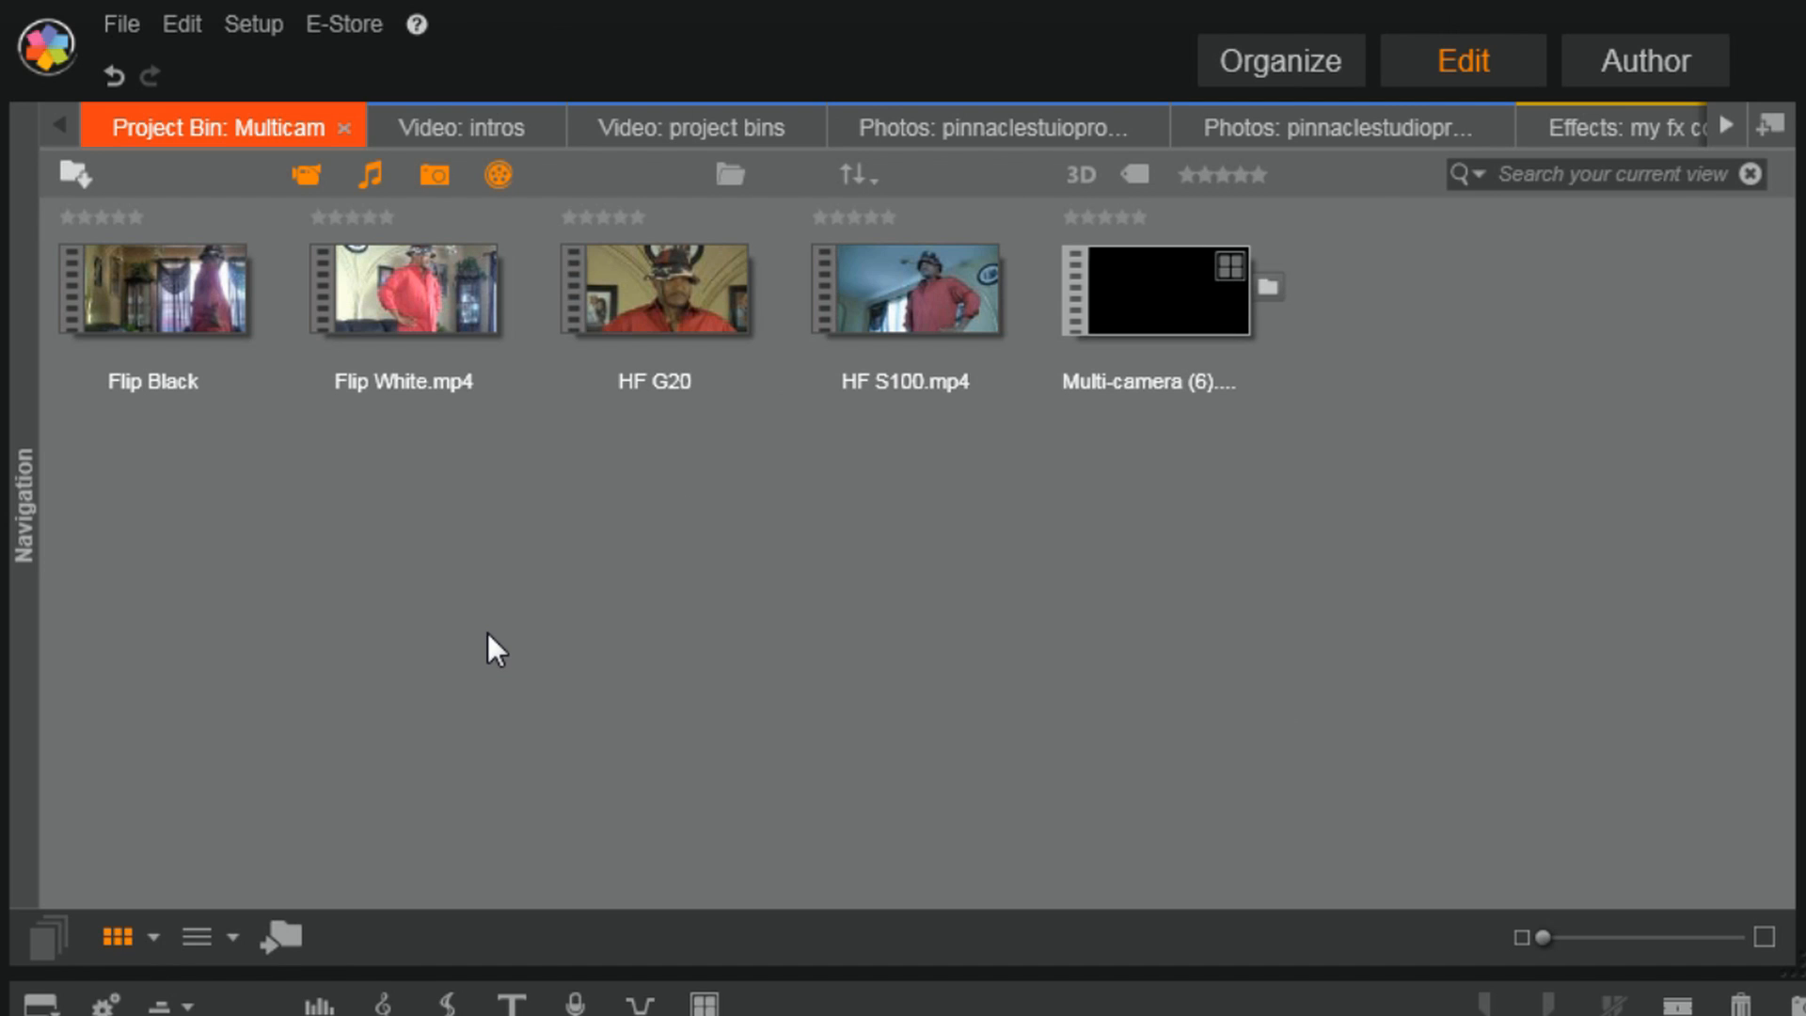
mouse_move(527, 752)
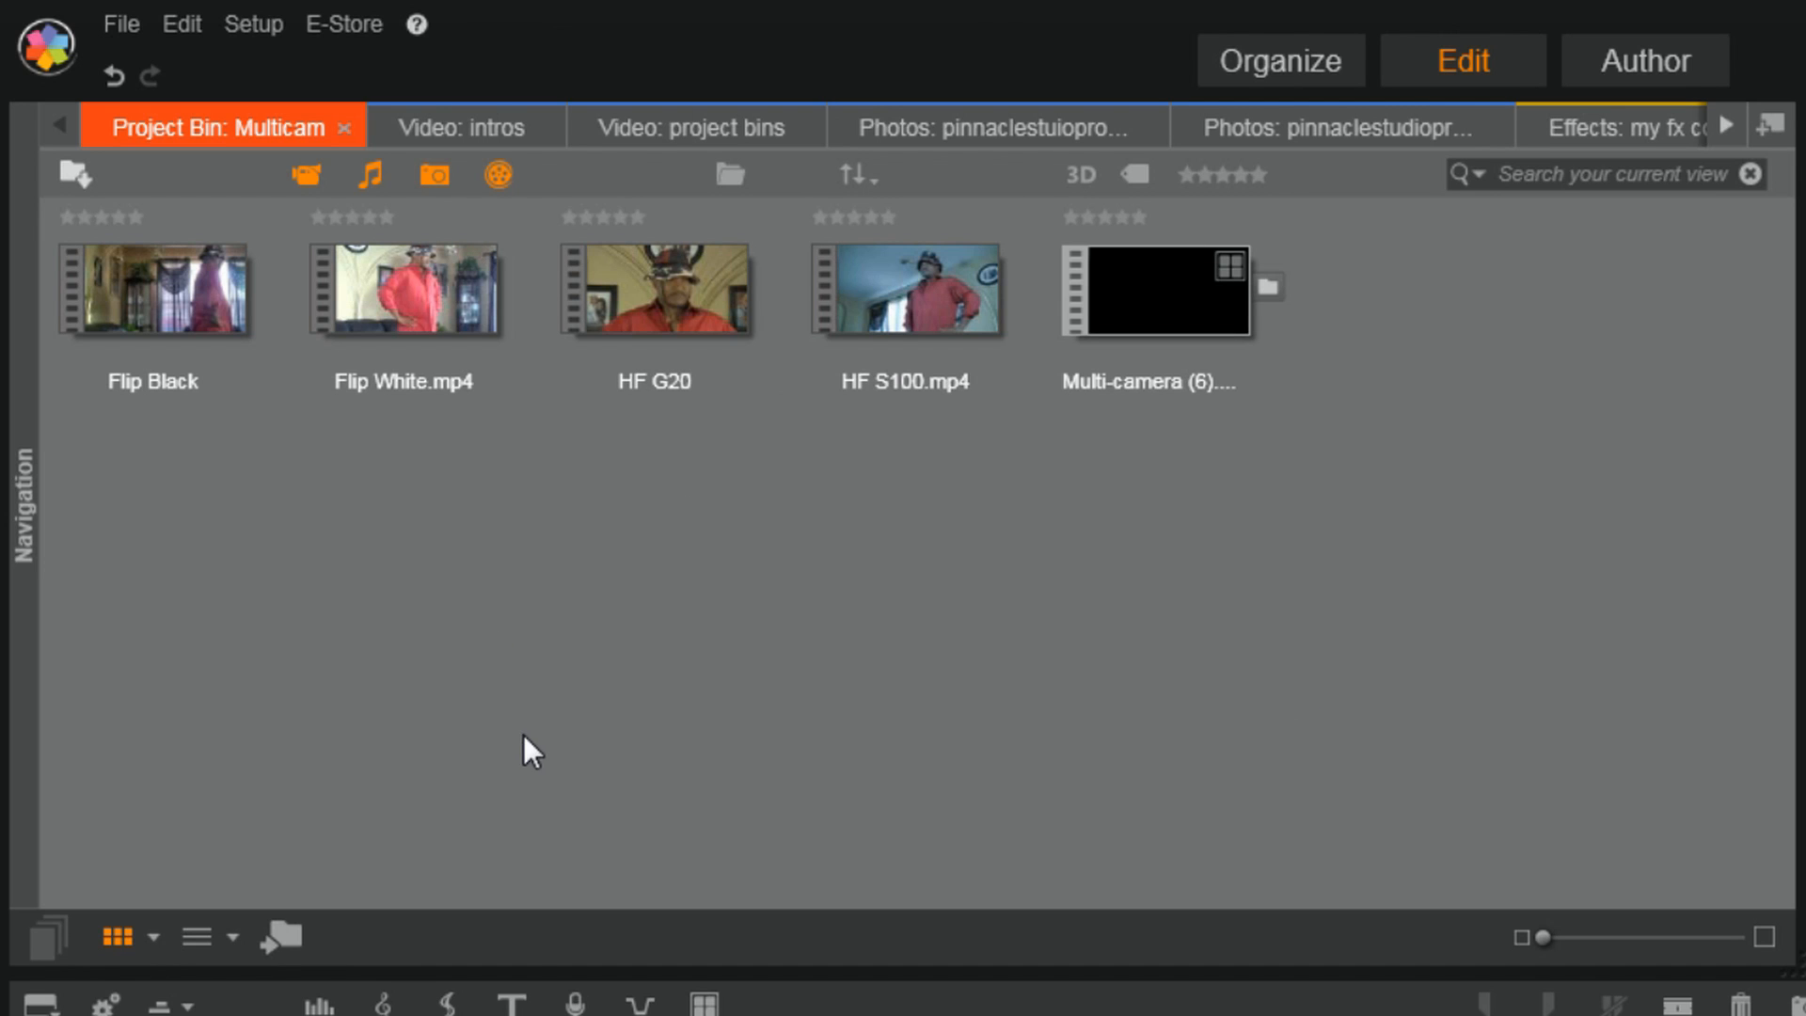
mouse_move(556, 786)
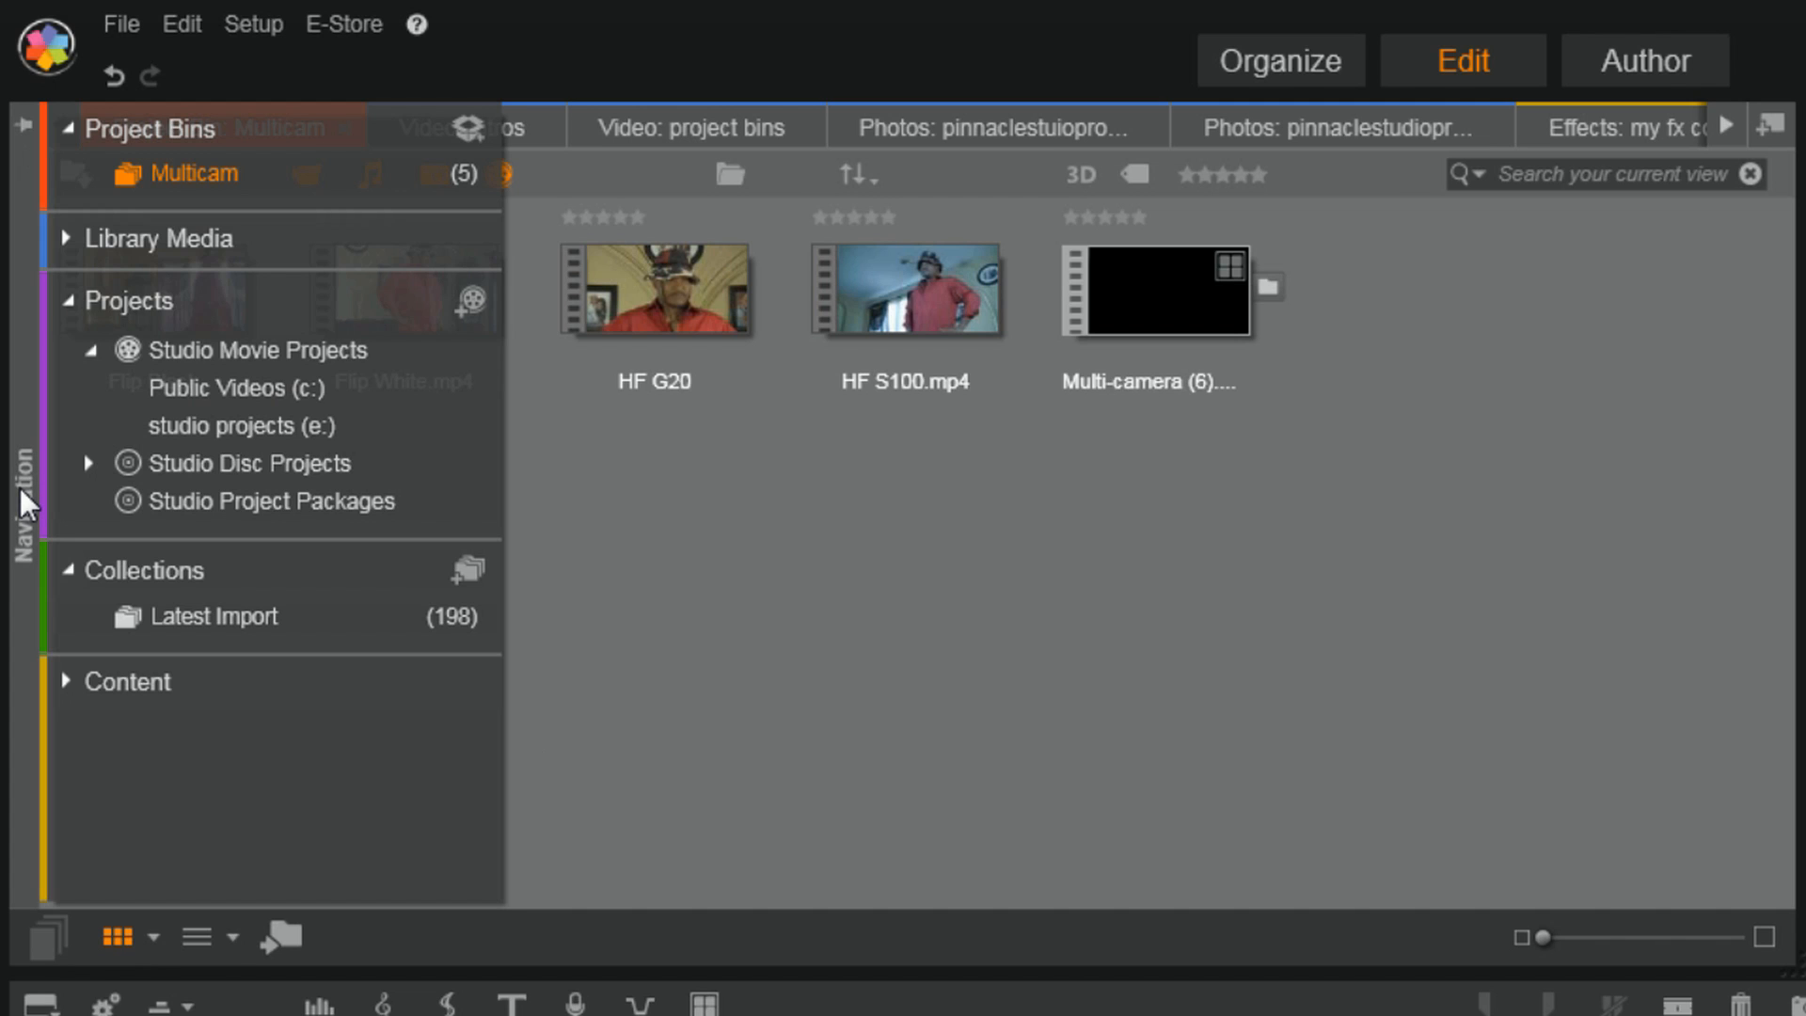
mouse_move(40, 479)
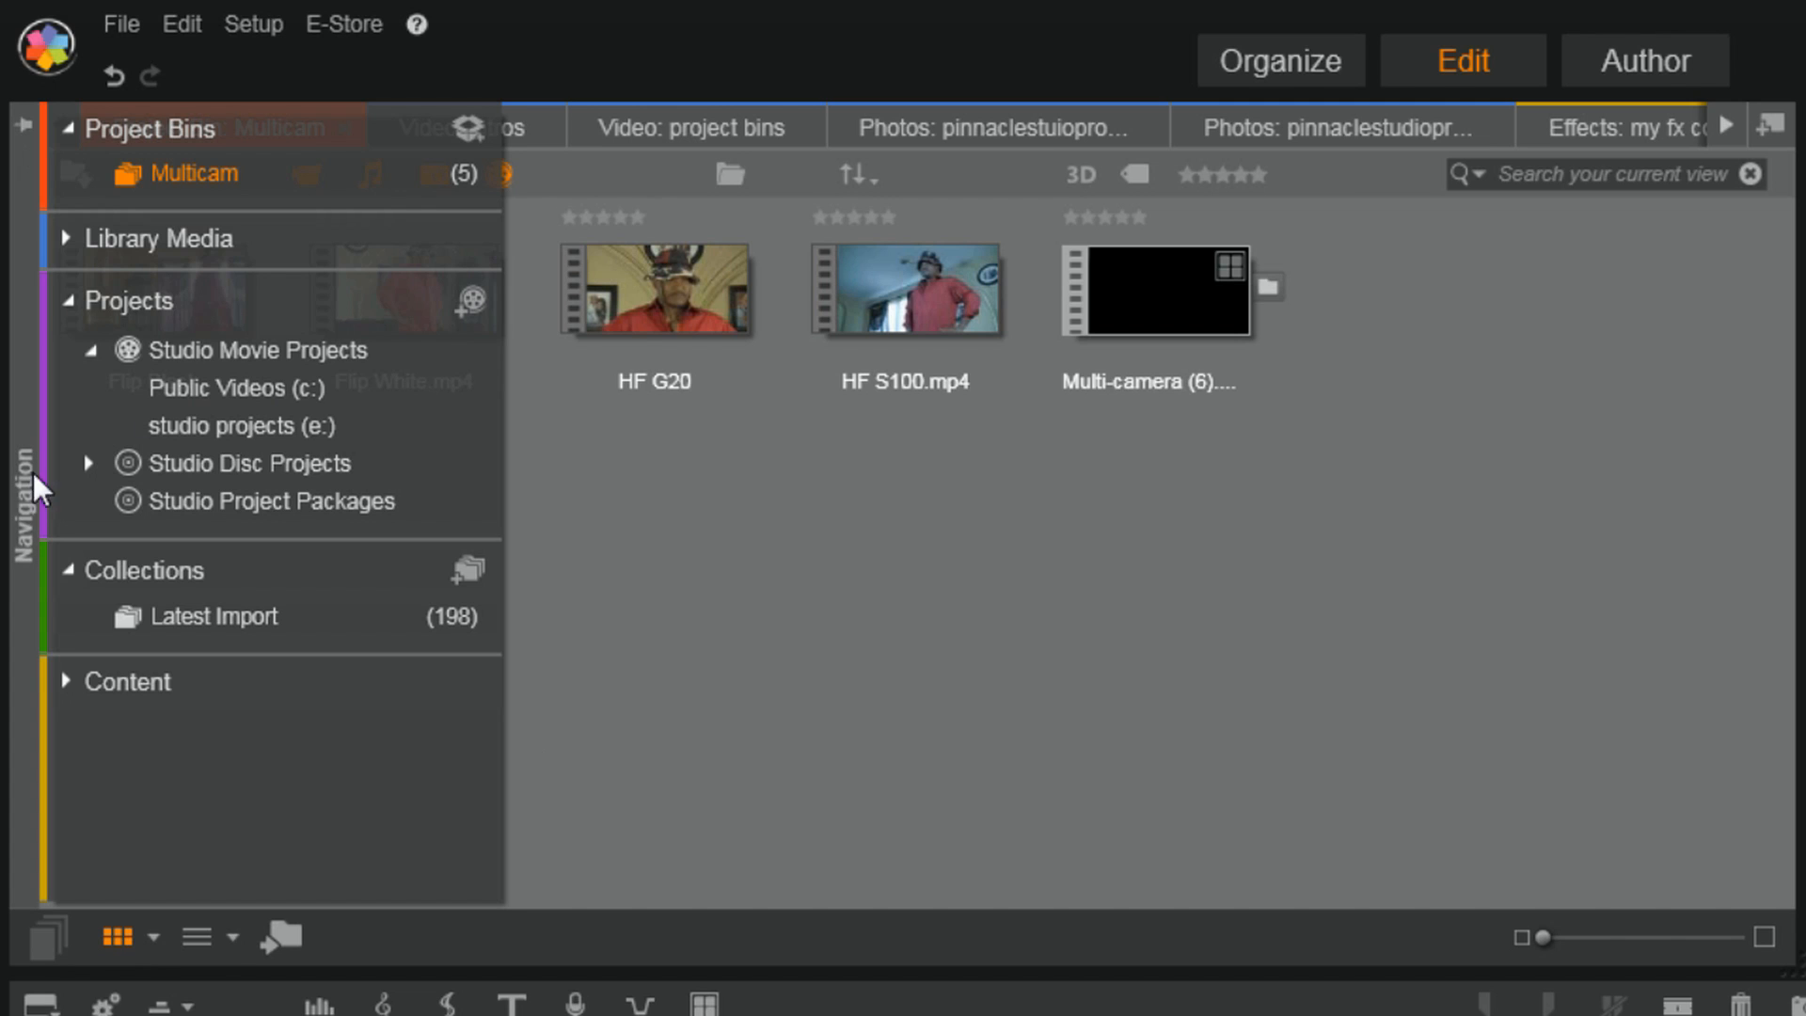
mouse_move(467, 137)
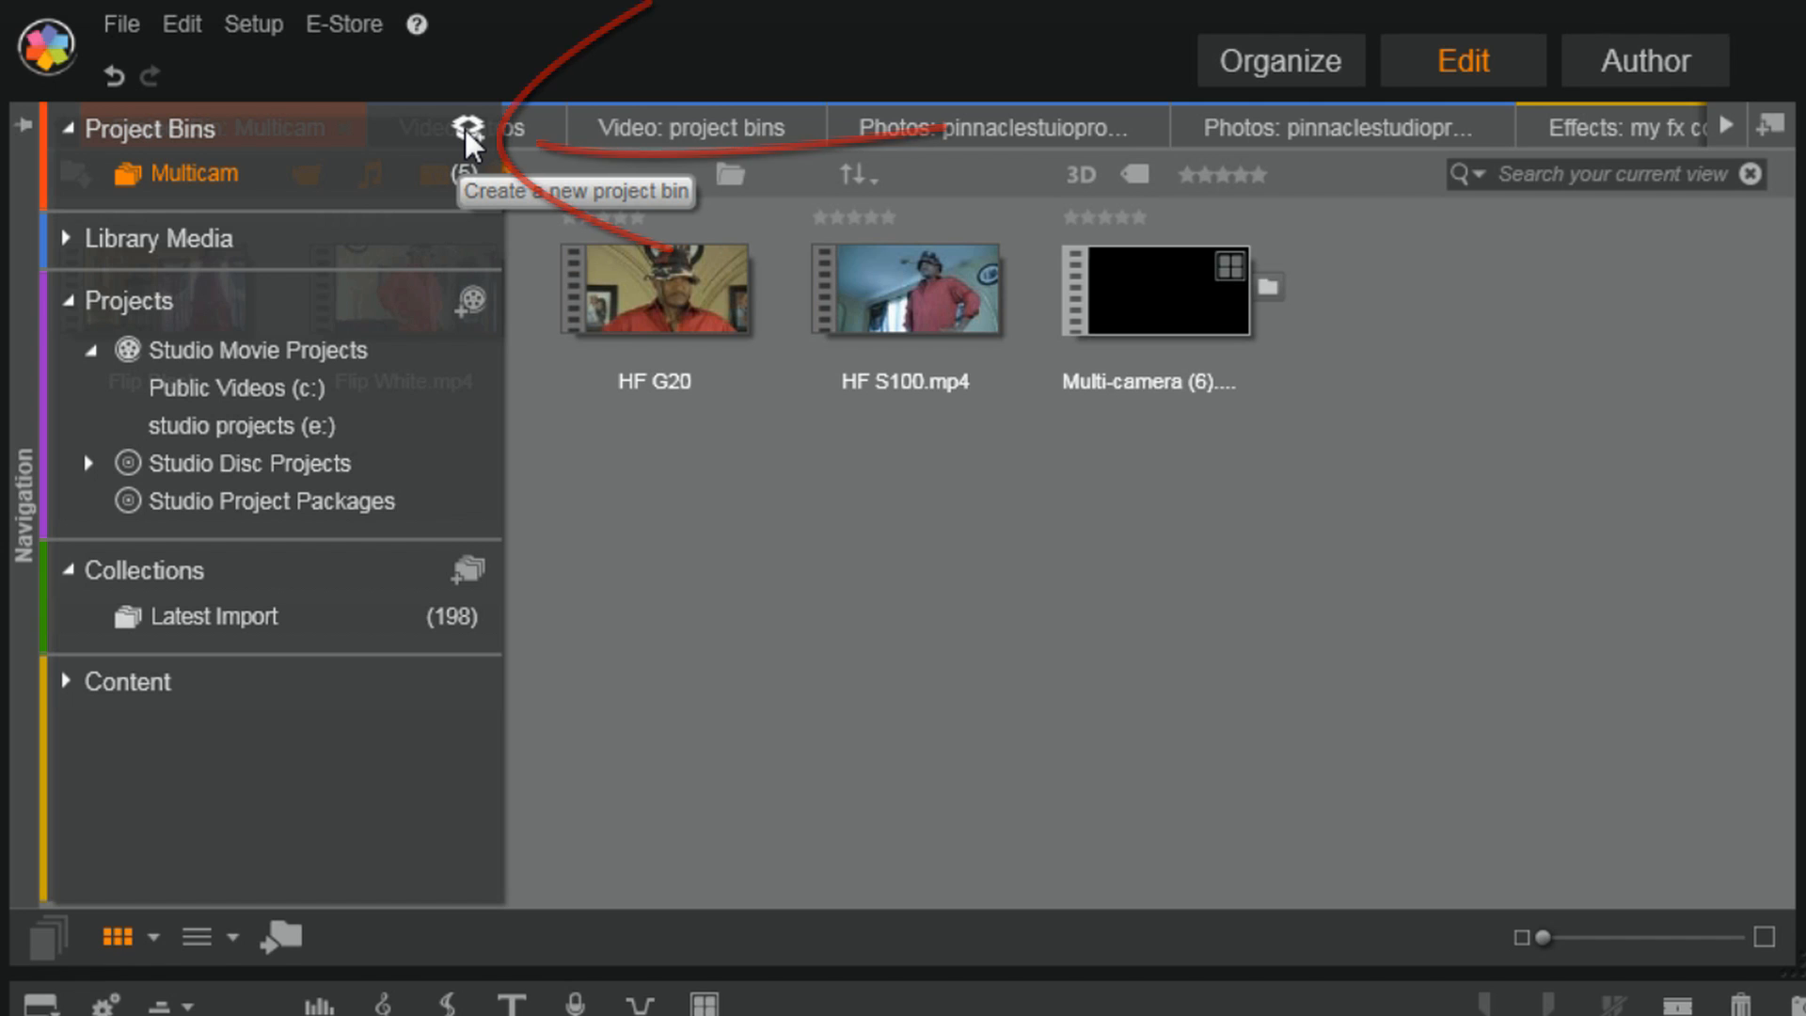
Add a new project bin and name it 'Project Bin Tutorial'
left_click(458, 128)
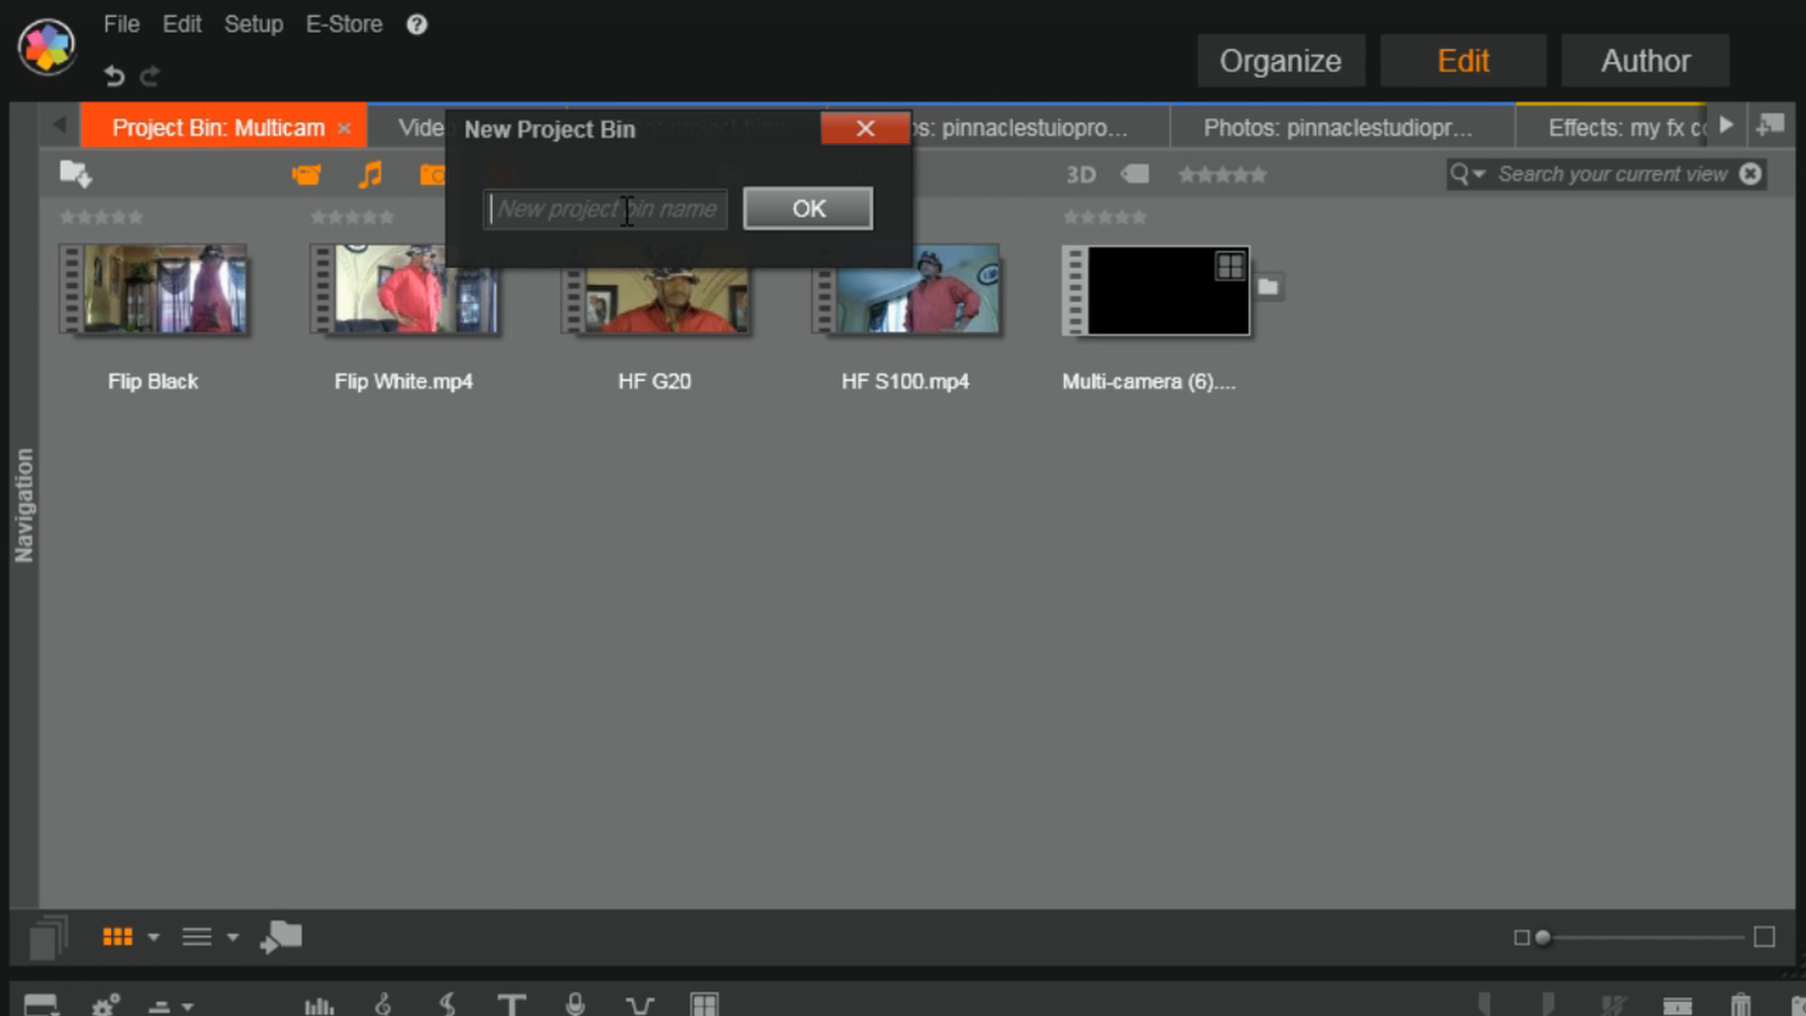
type("Project Bin Tutorial")
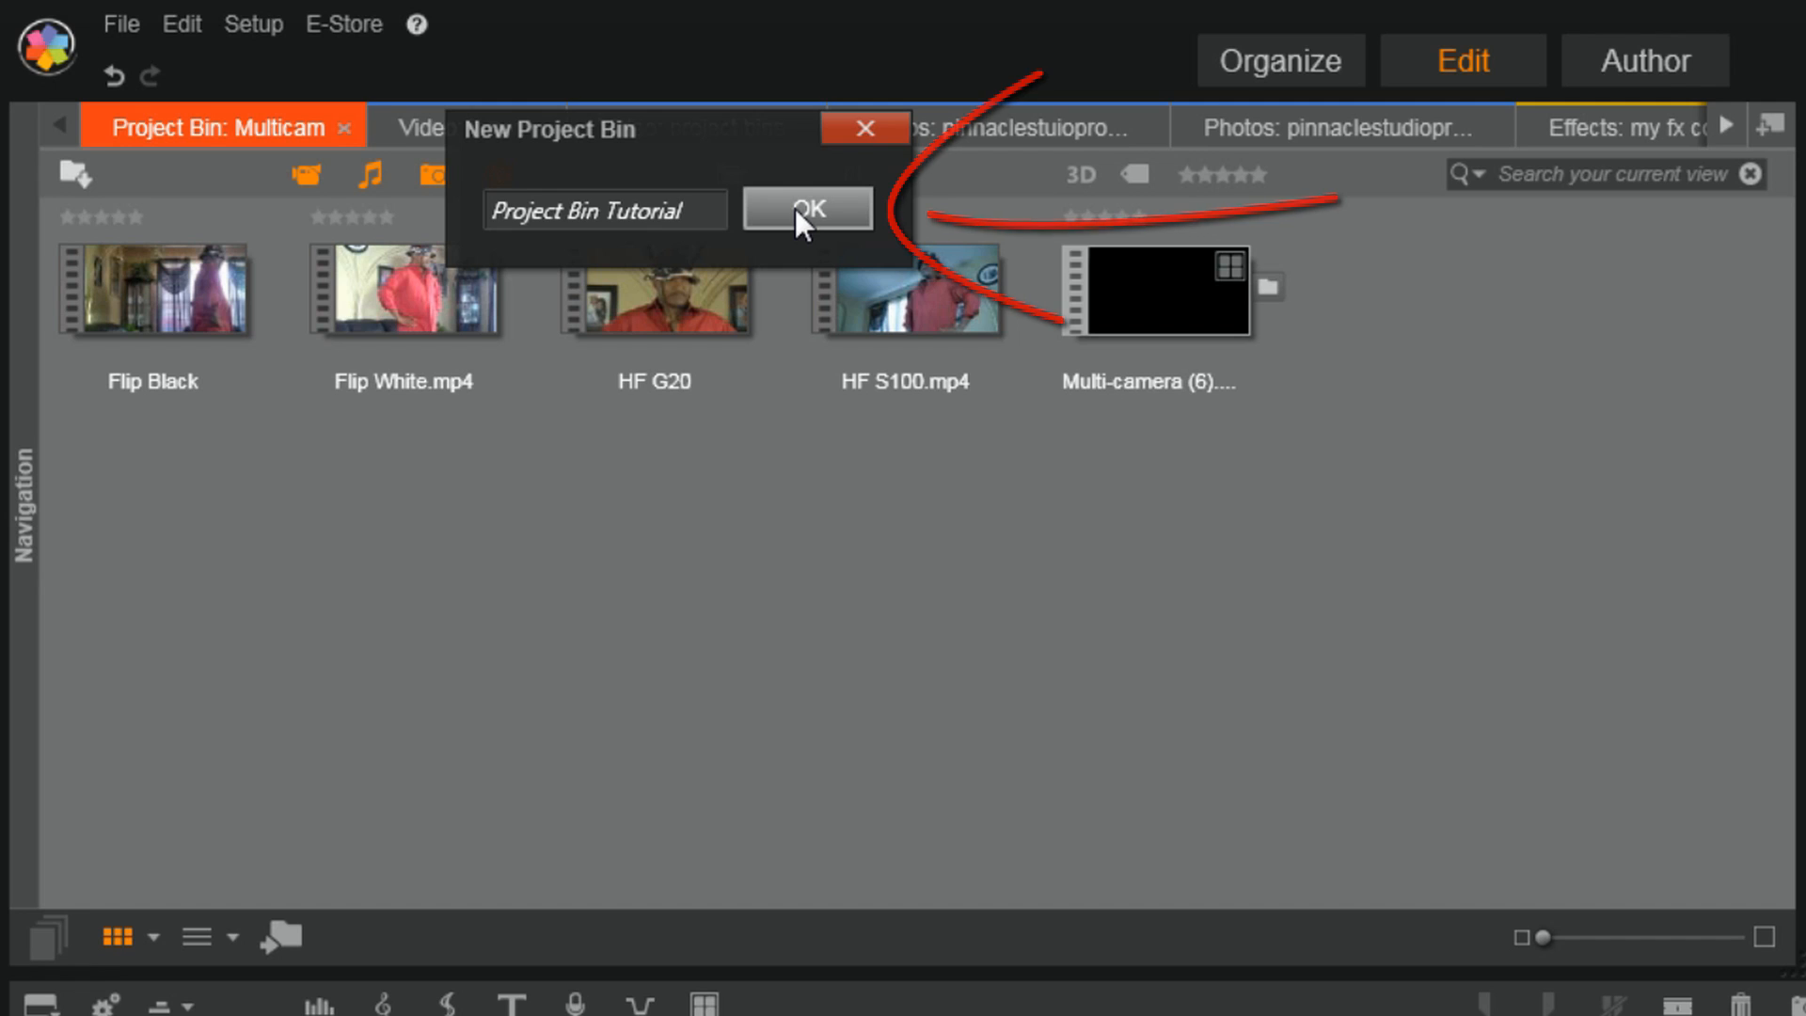
left_click(807, 208)
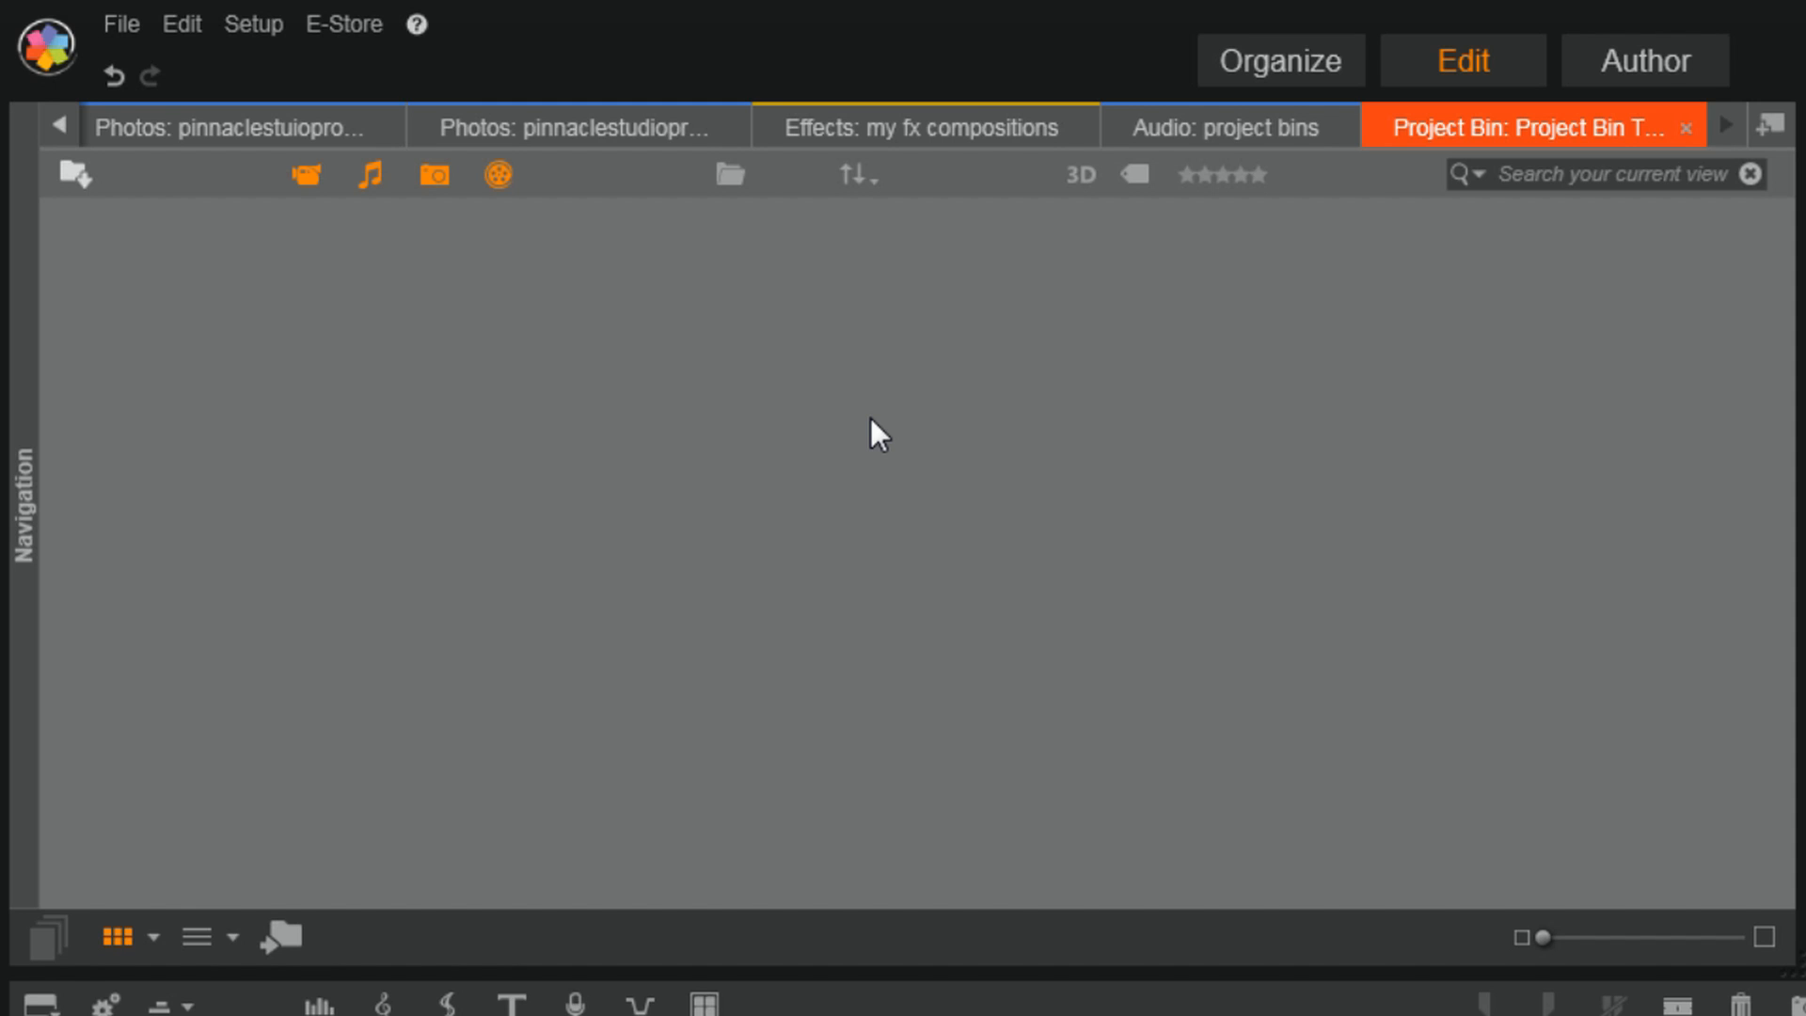
mouse_move(852, 488)
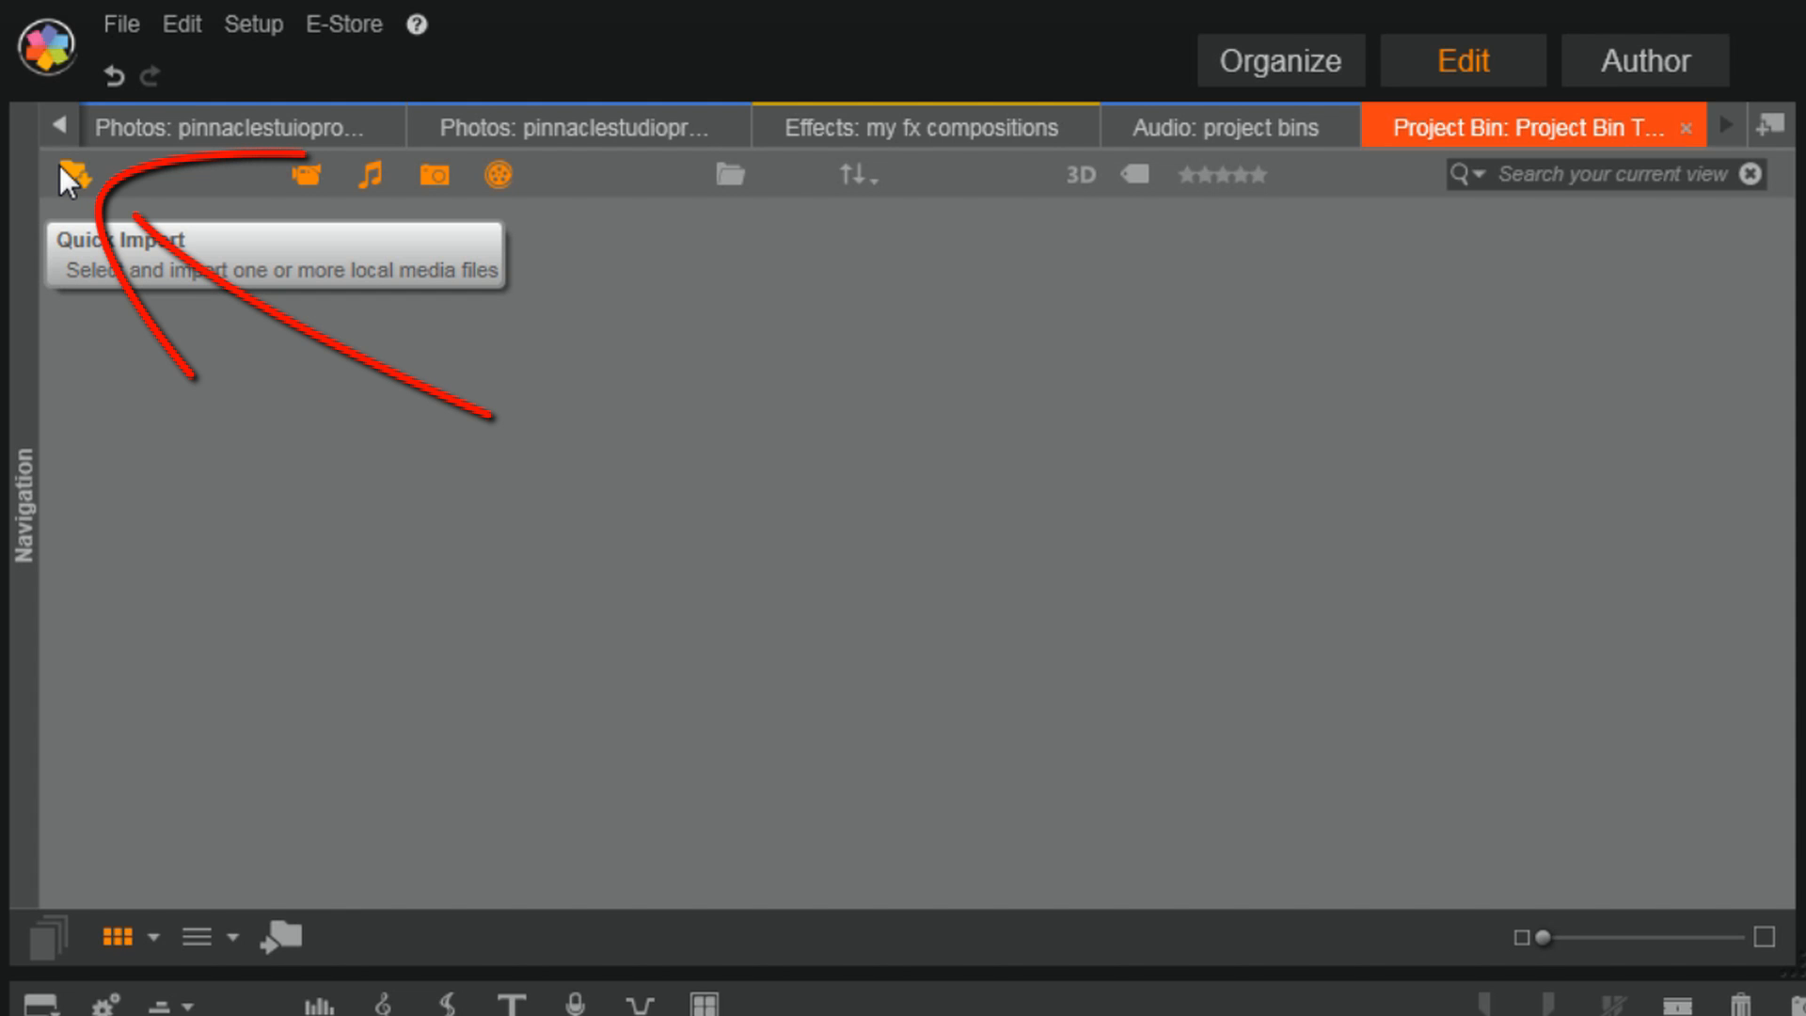
mouse_move(623, 533)
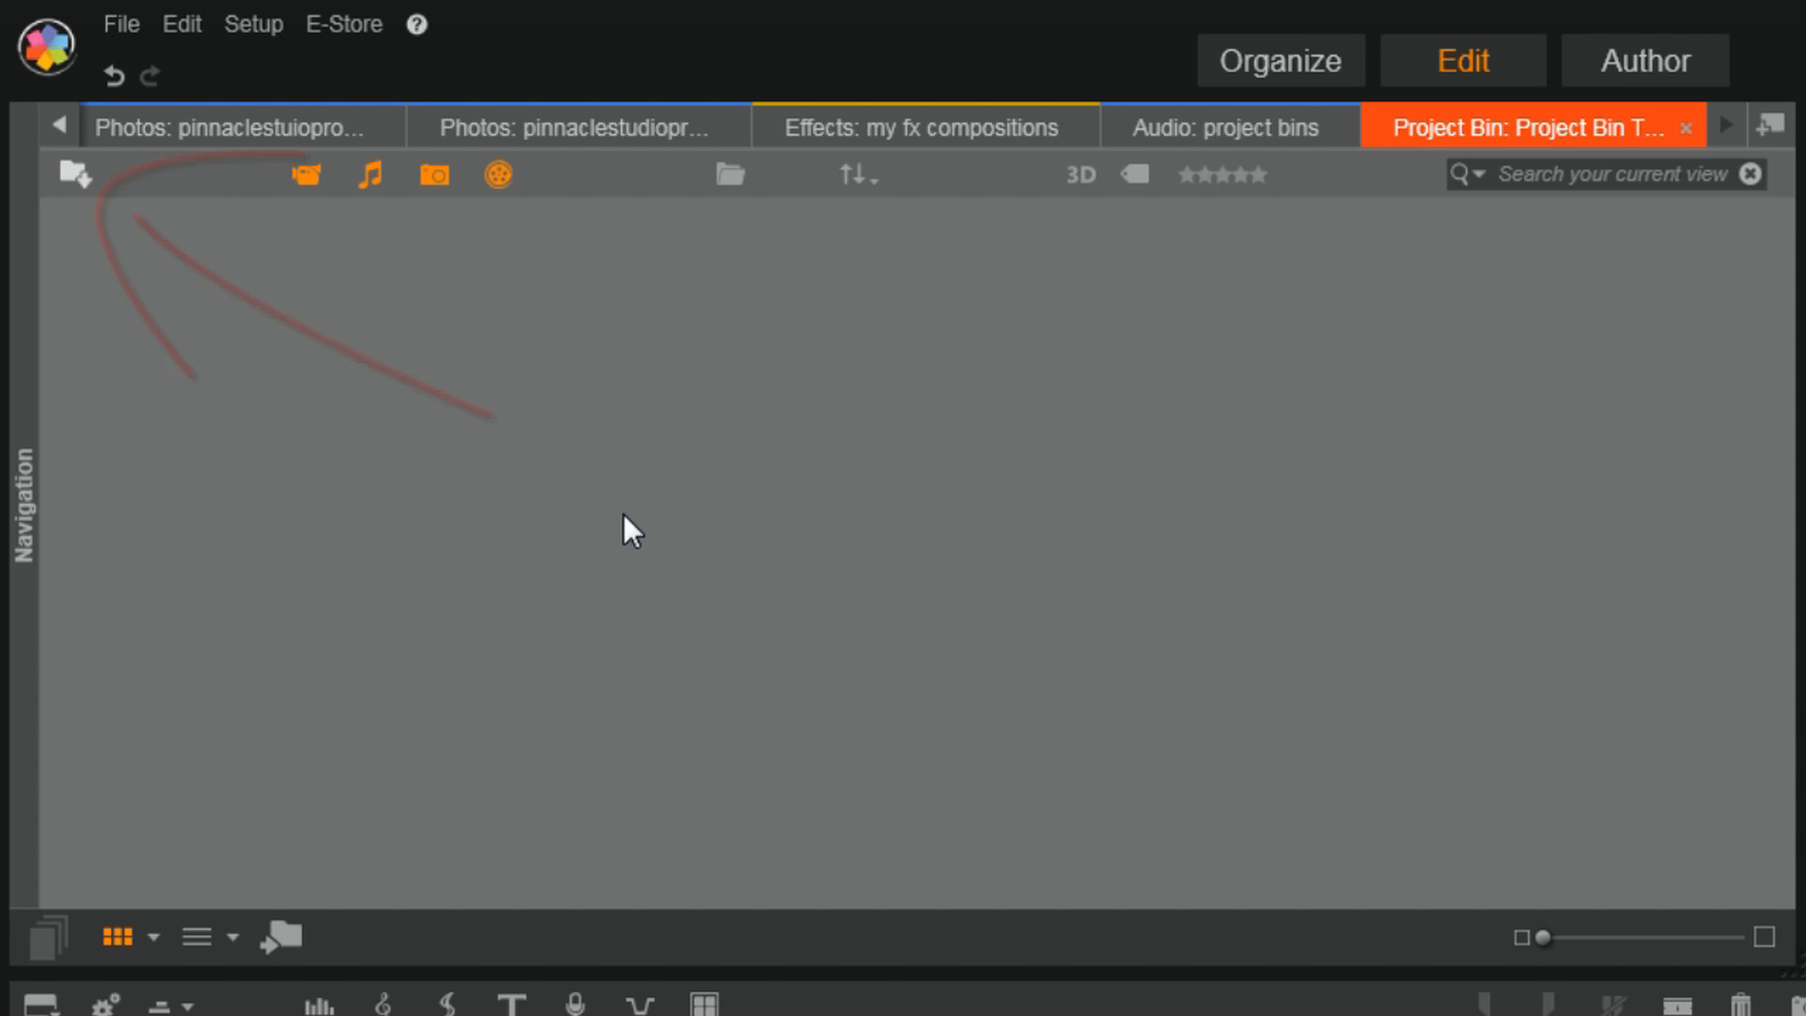
Right-click the empty Project Bin Tutorial area to start a quick import
right_click(628, 529)
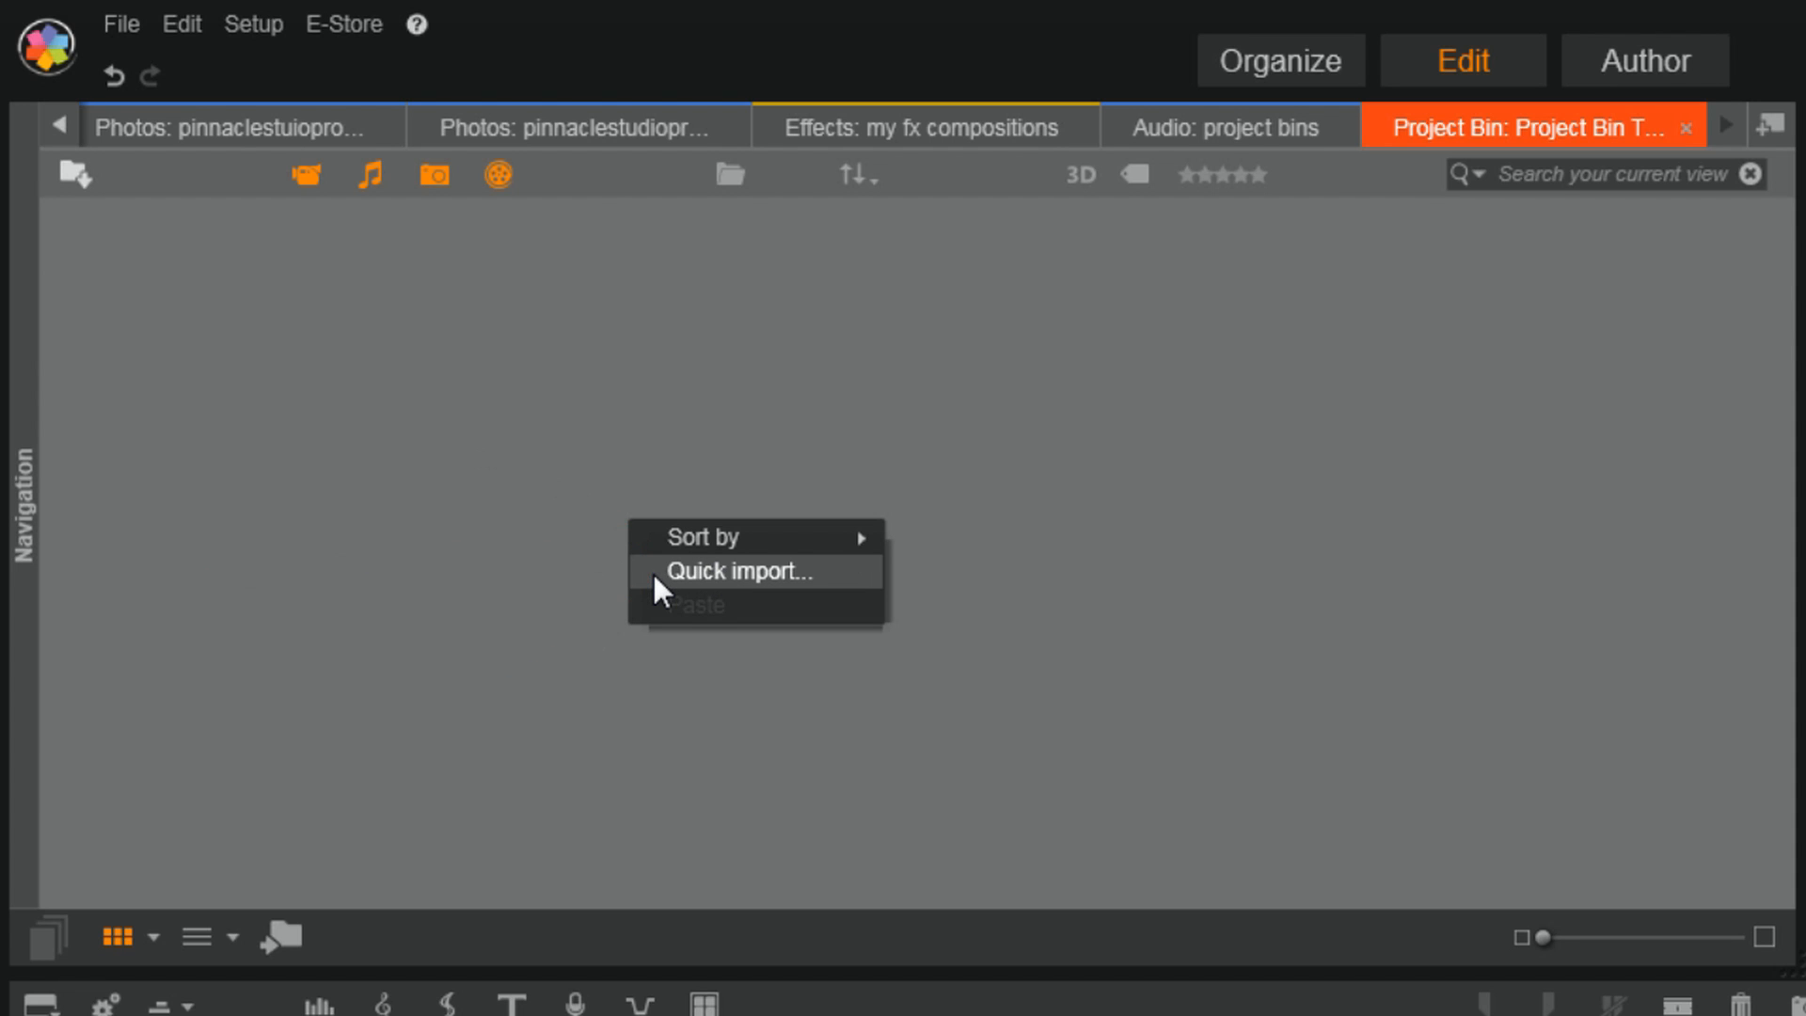
mouse_move(309, 501)
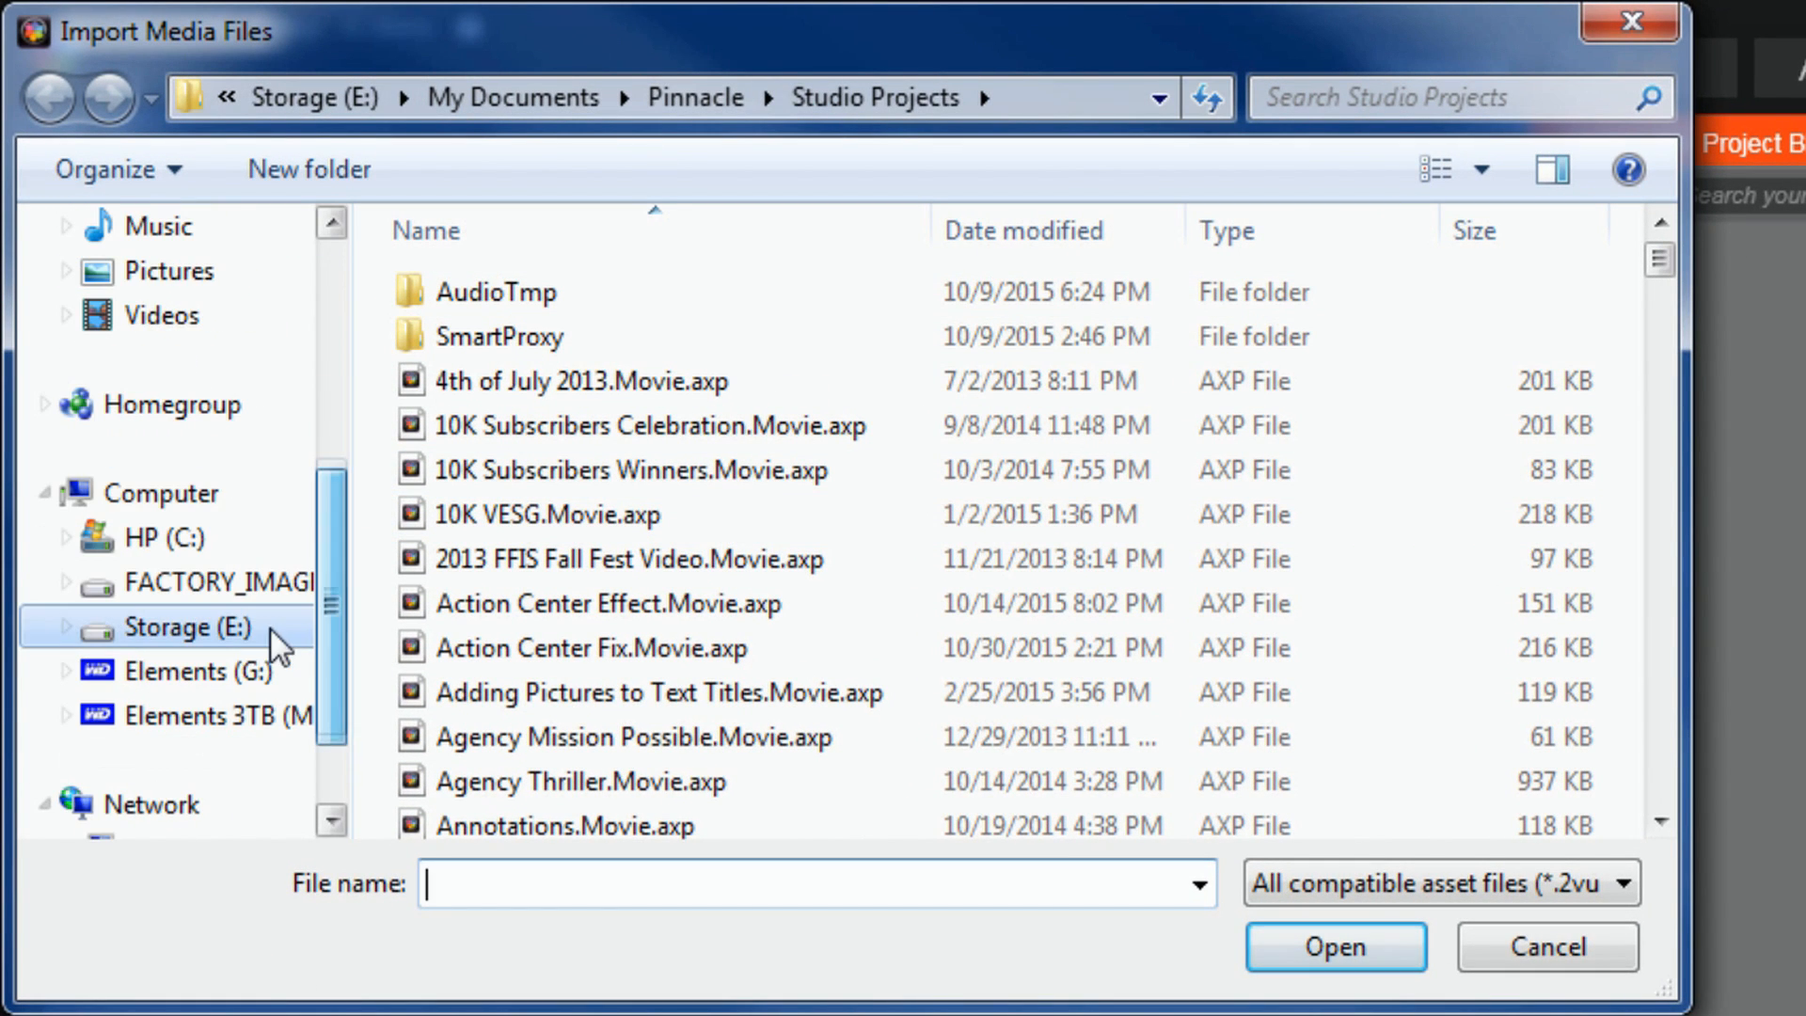
Browse the Elements (G:) drive and open its media folder for import
left_click(192, 671)
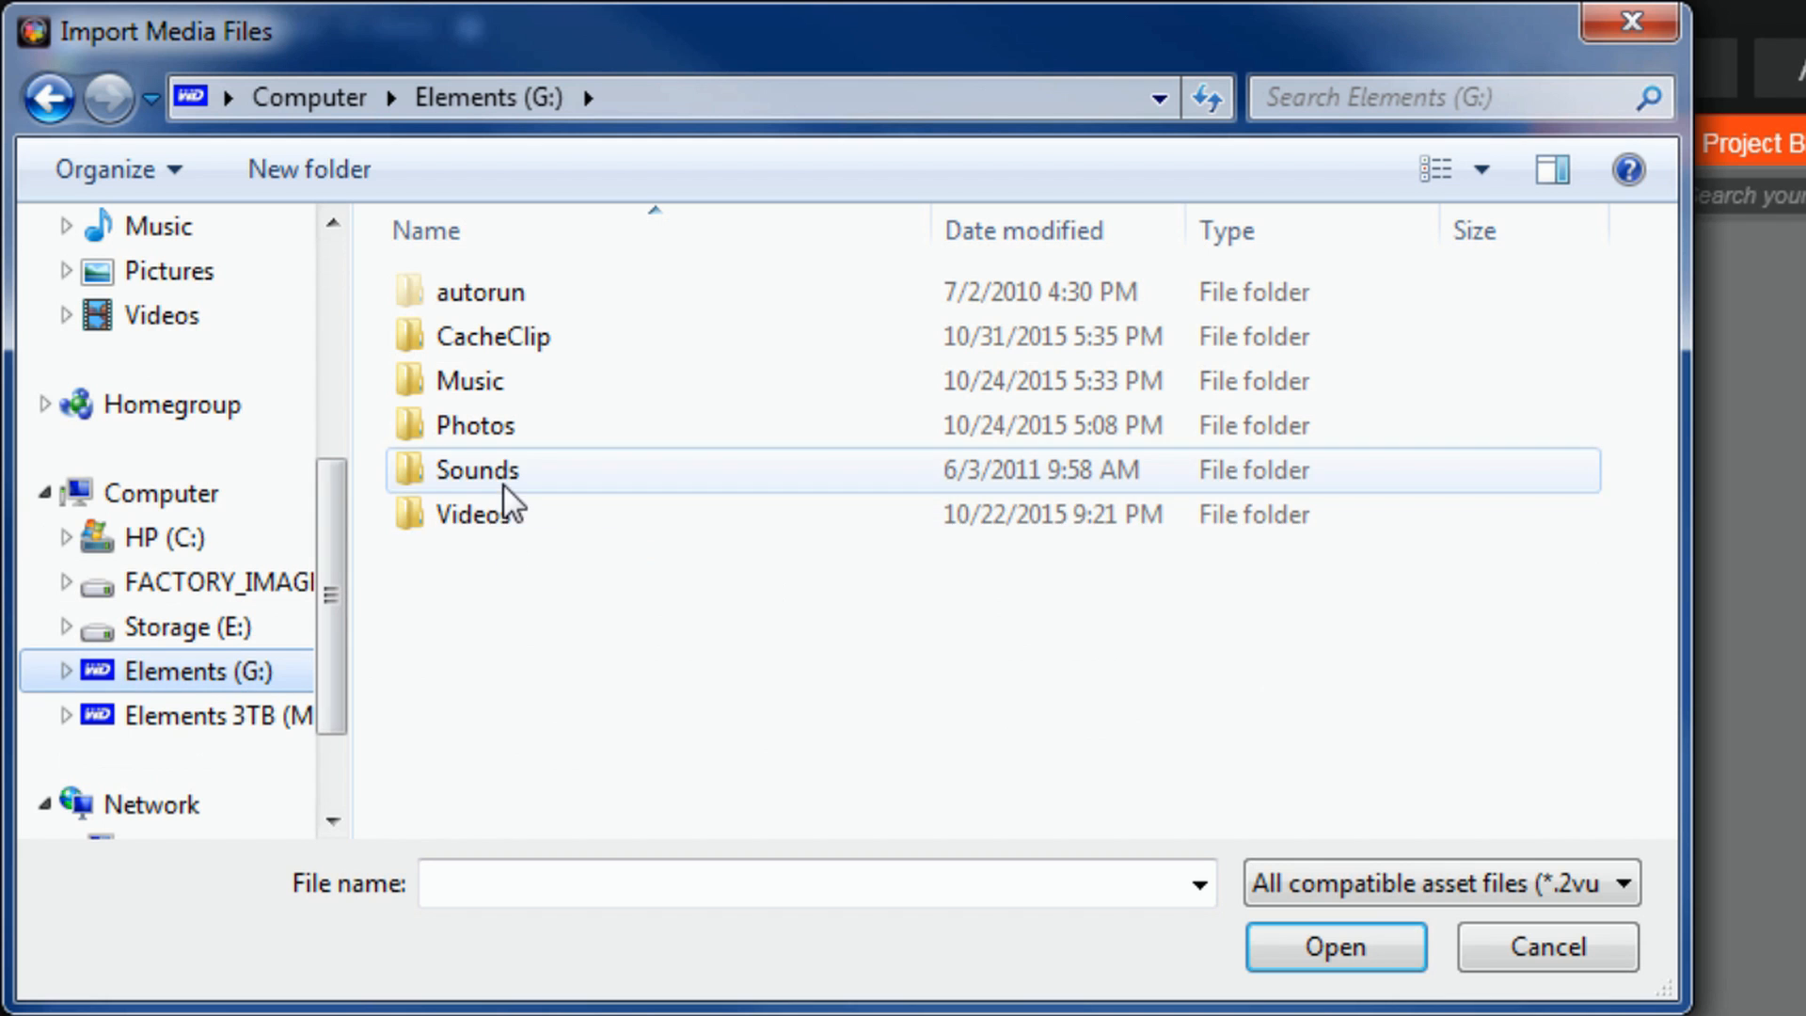
double_click(477, 514)
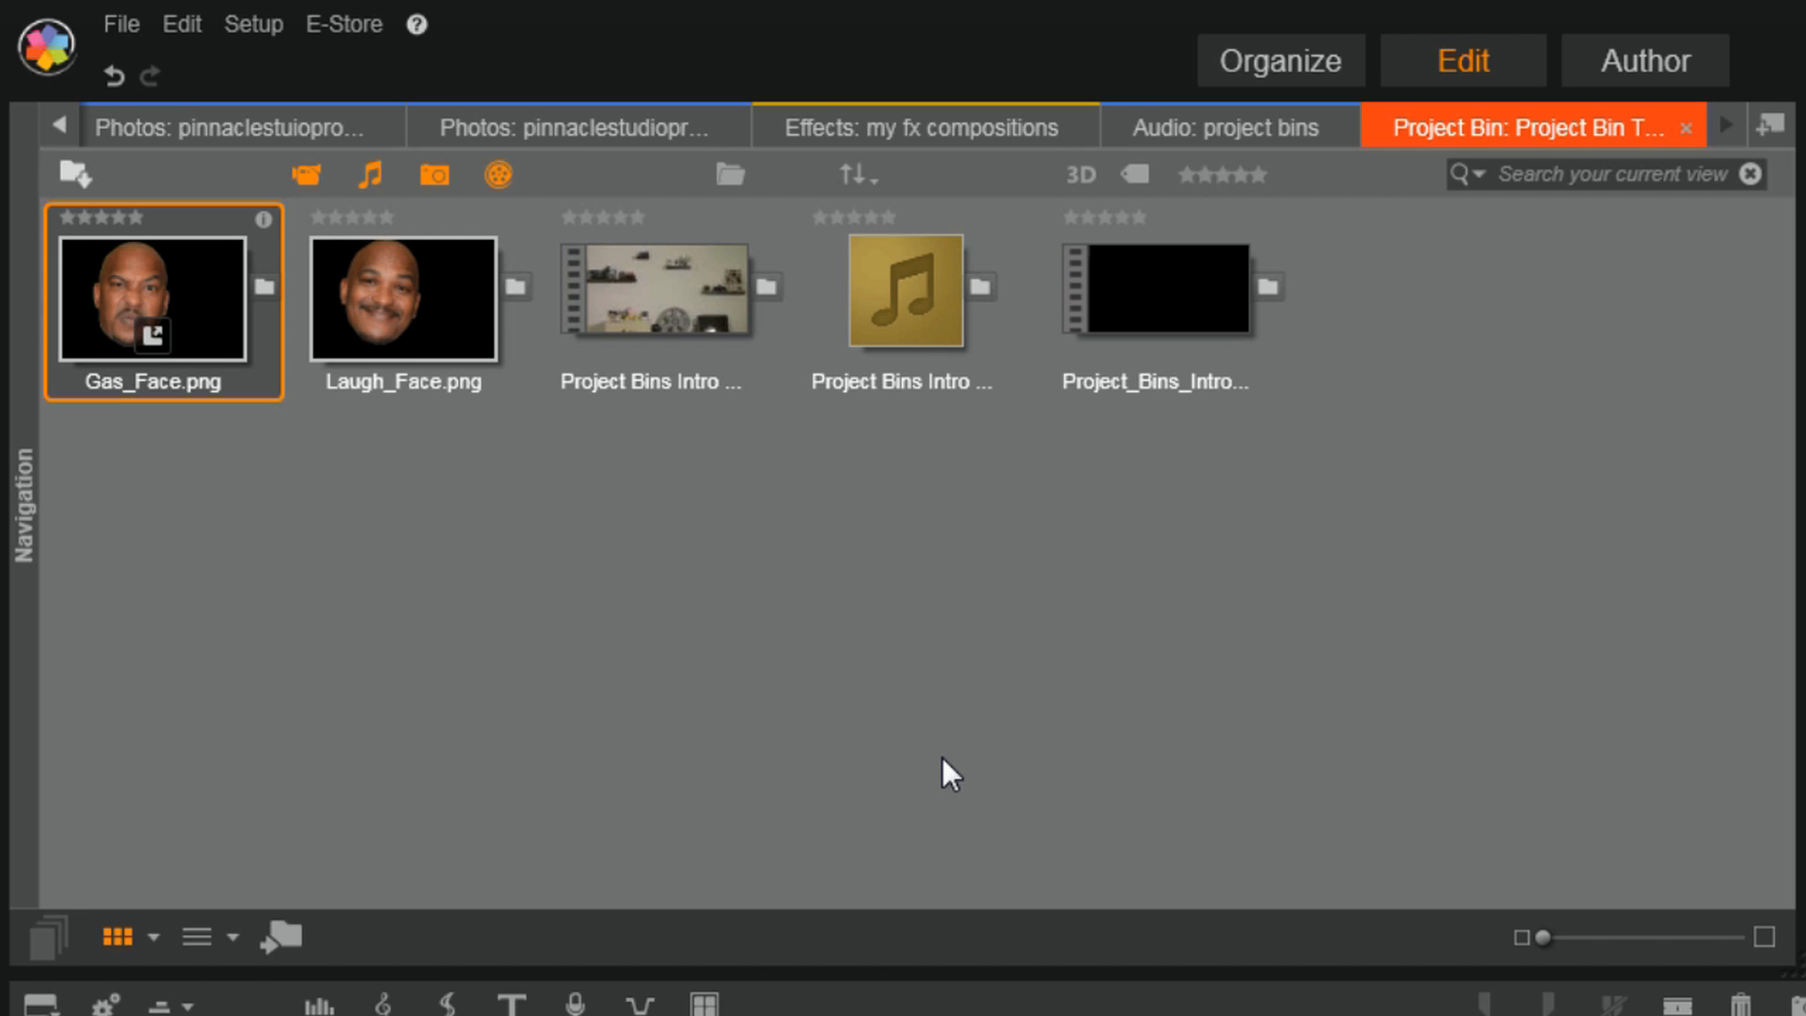
mouse_move(696, 648)
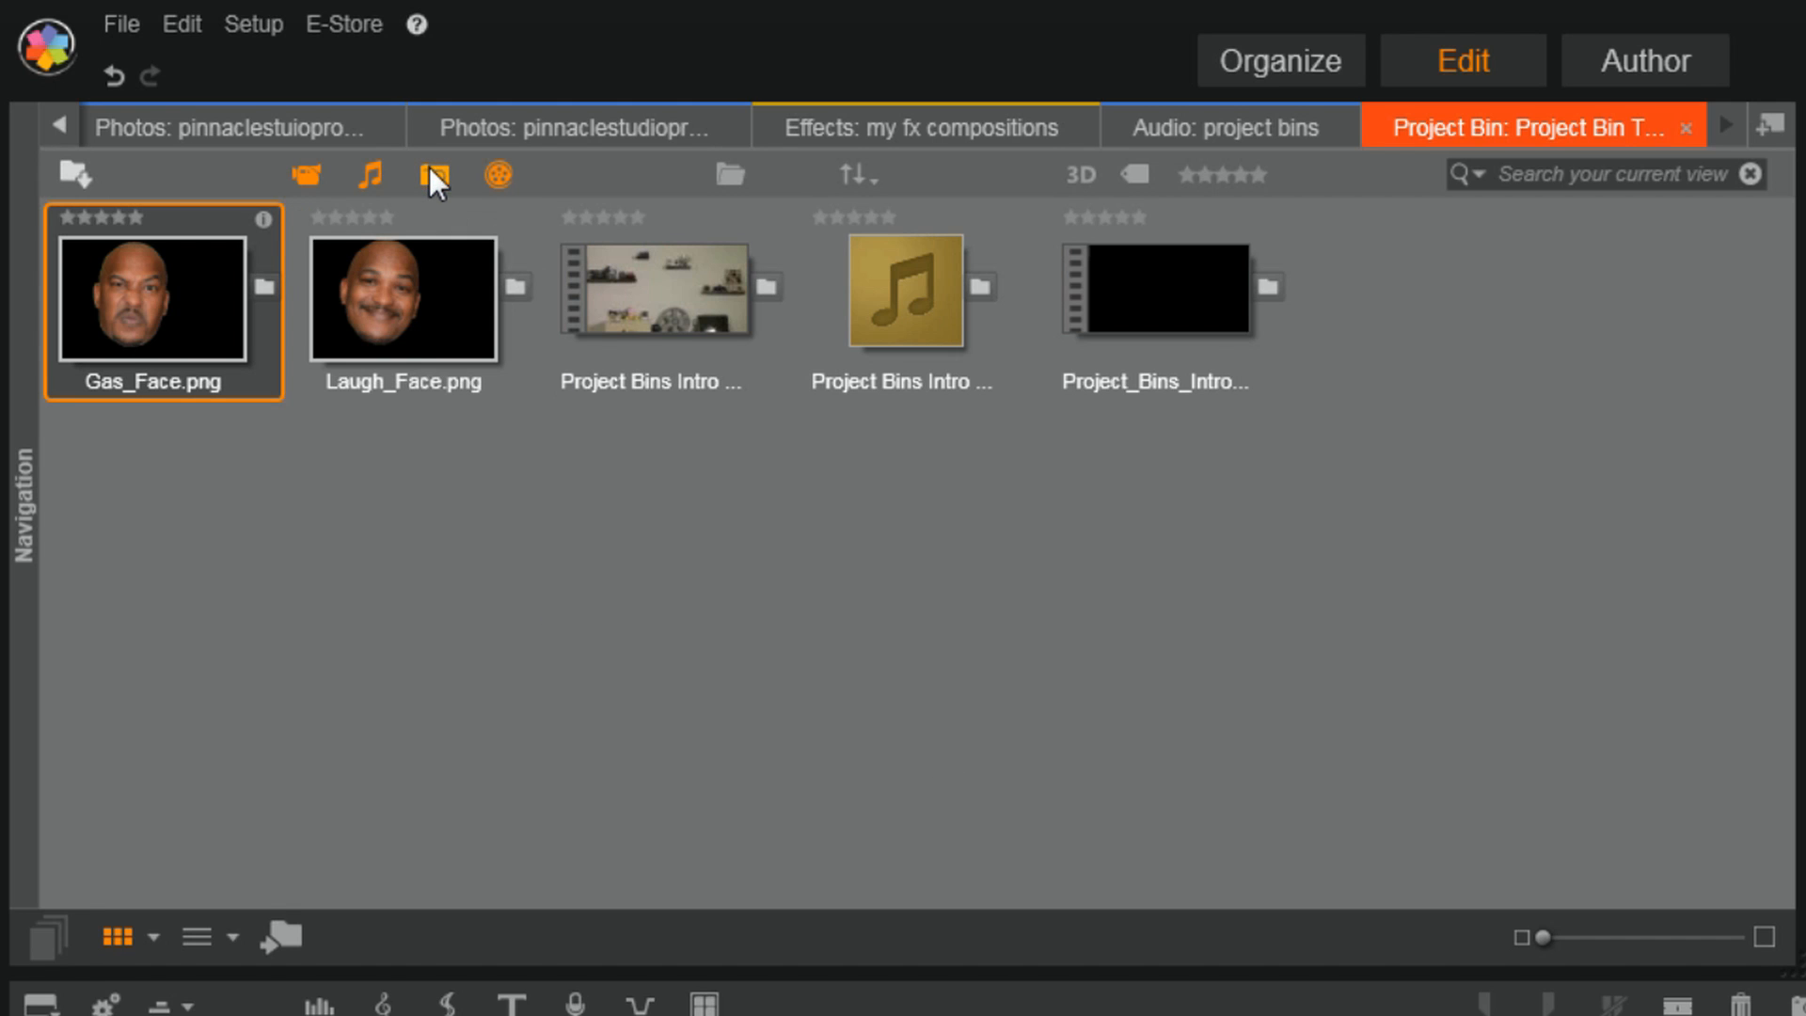
mouse_move(432, 175)
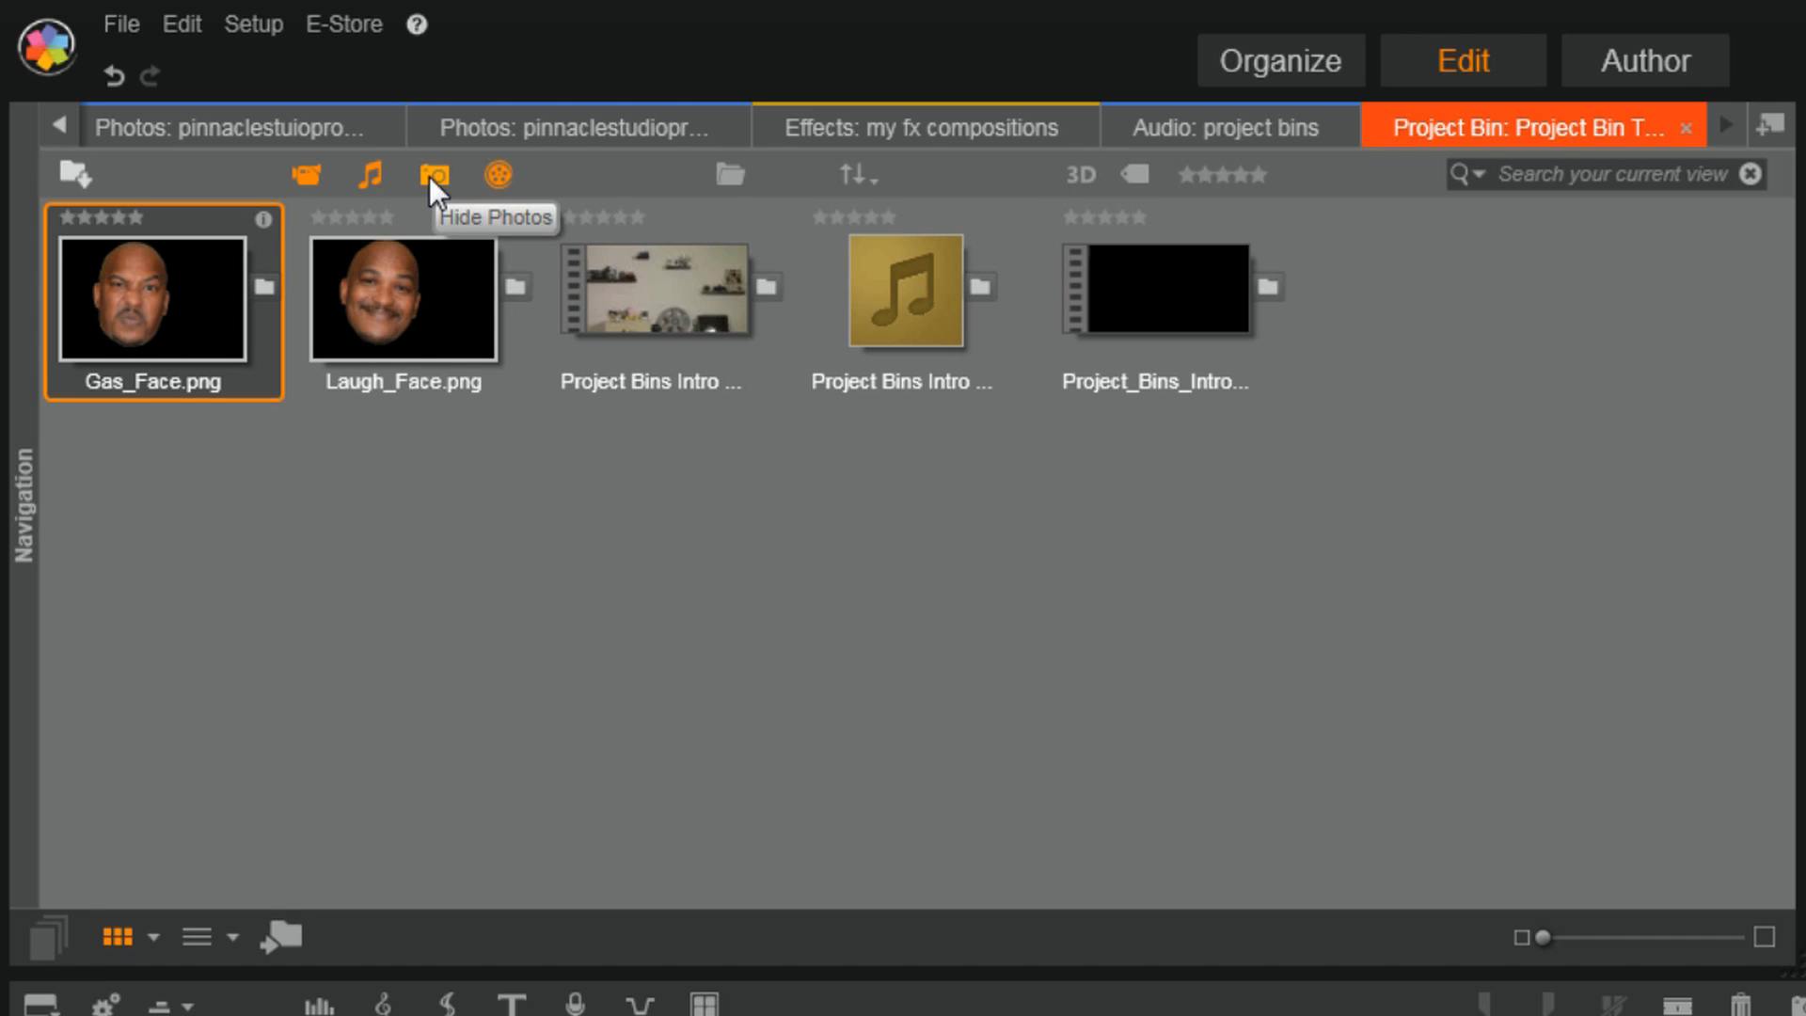
left_click(433, 175)
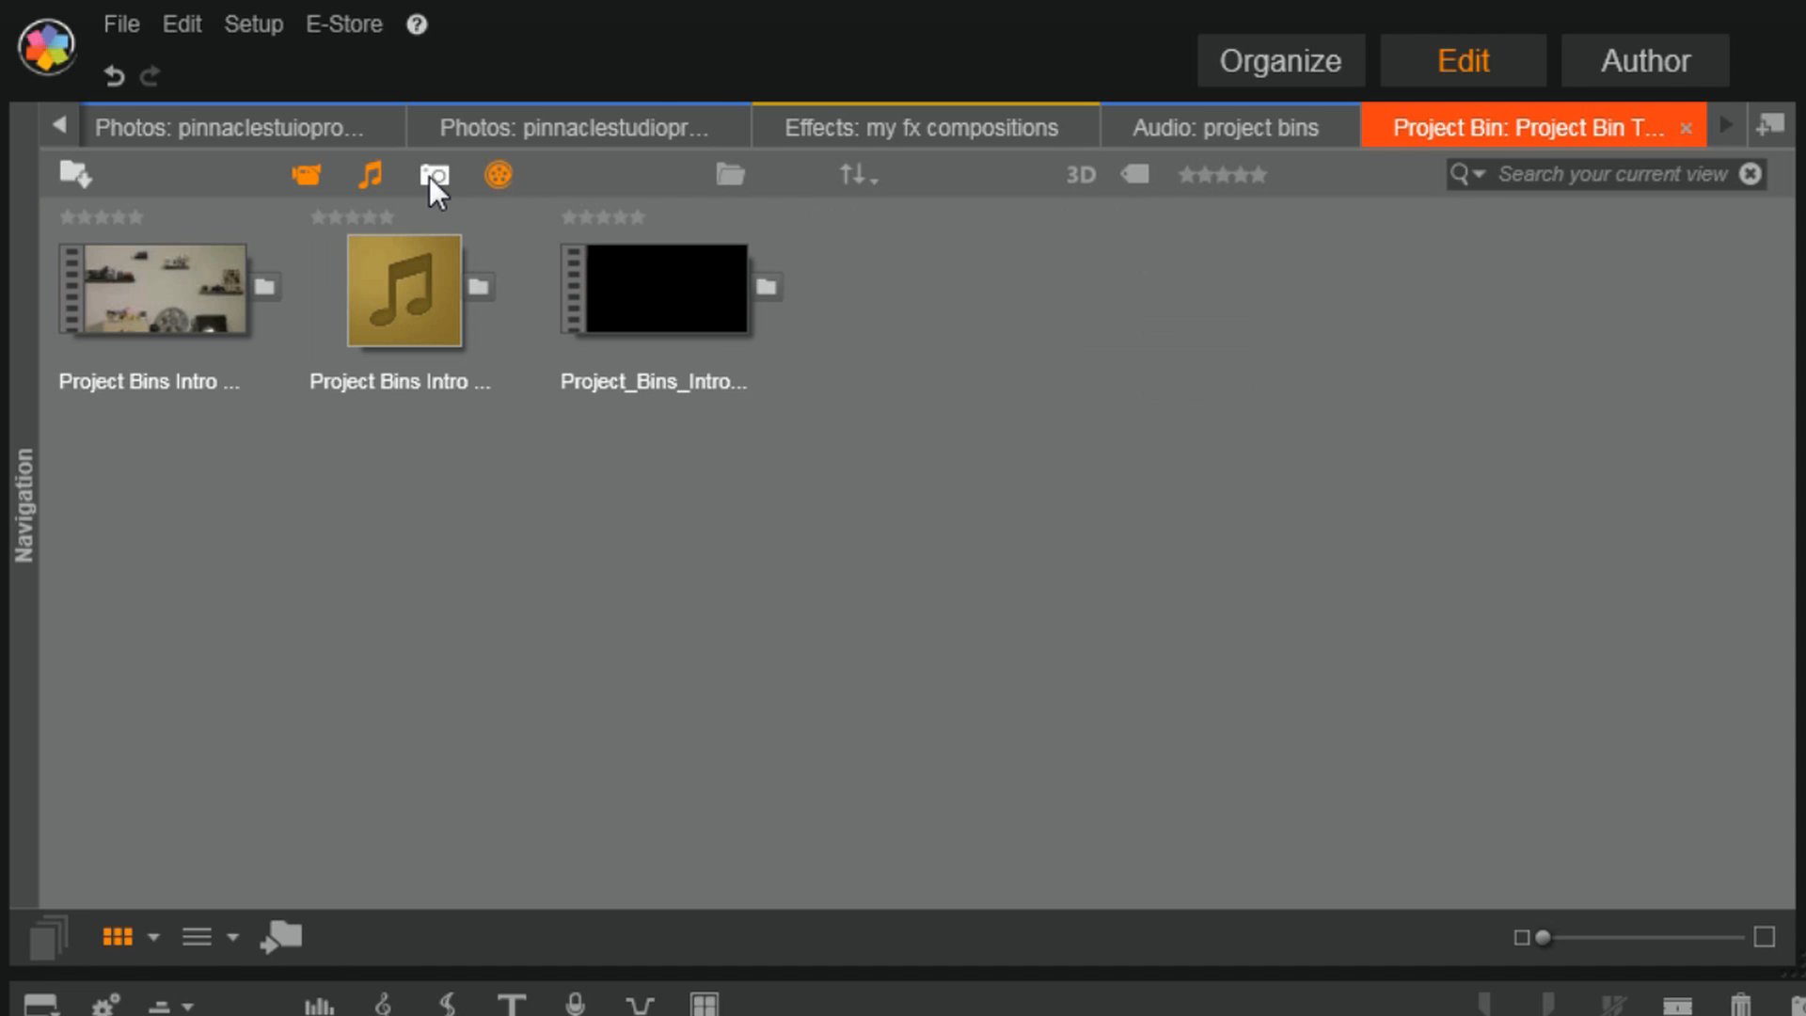
left_click(434, 173)
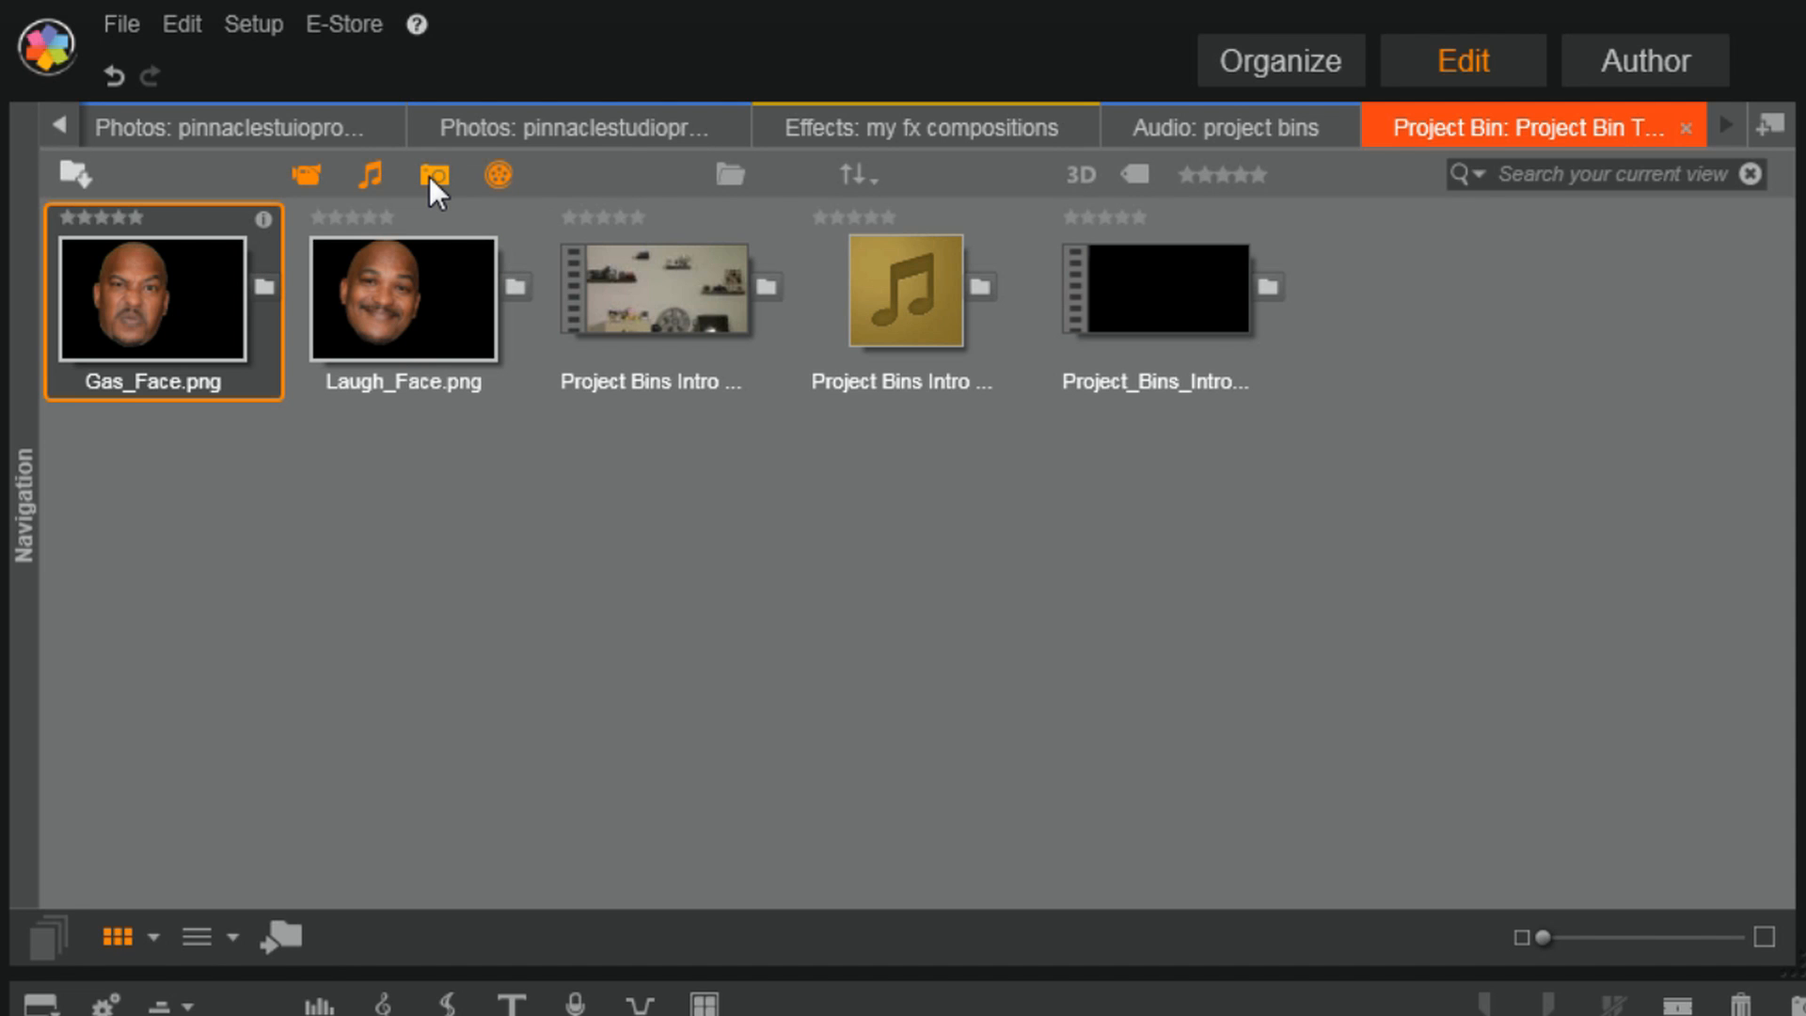
left_click(369, 174)
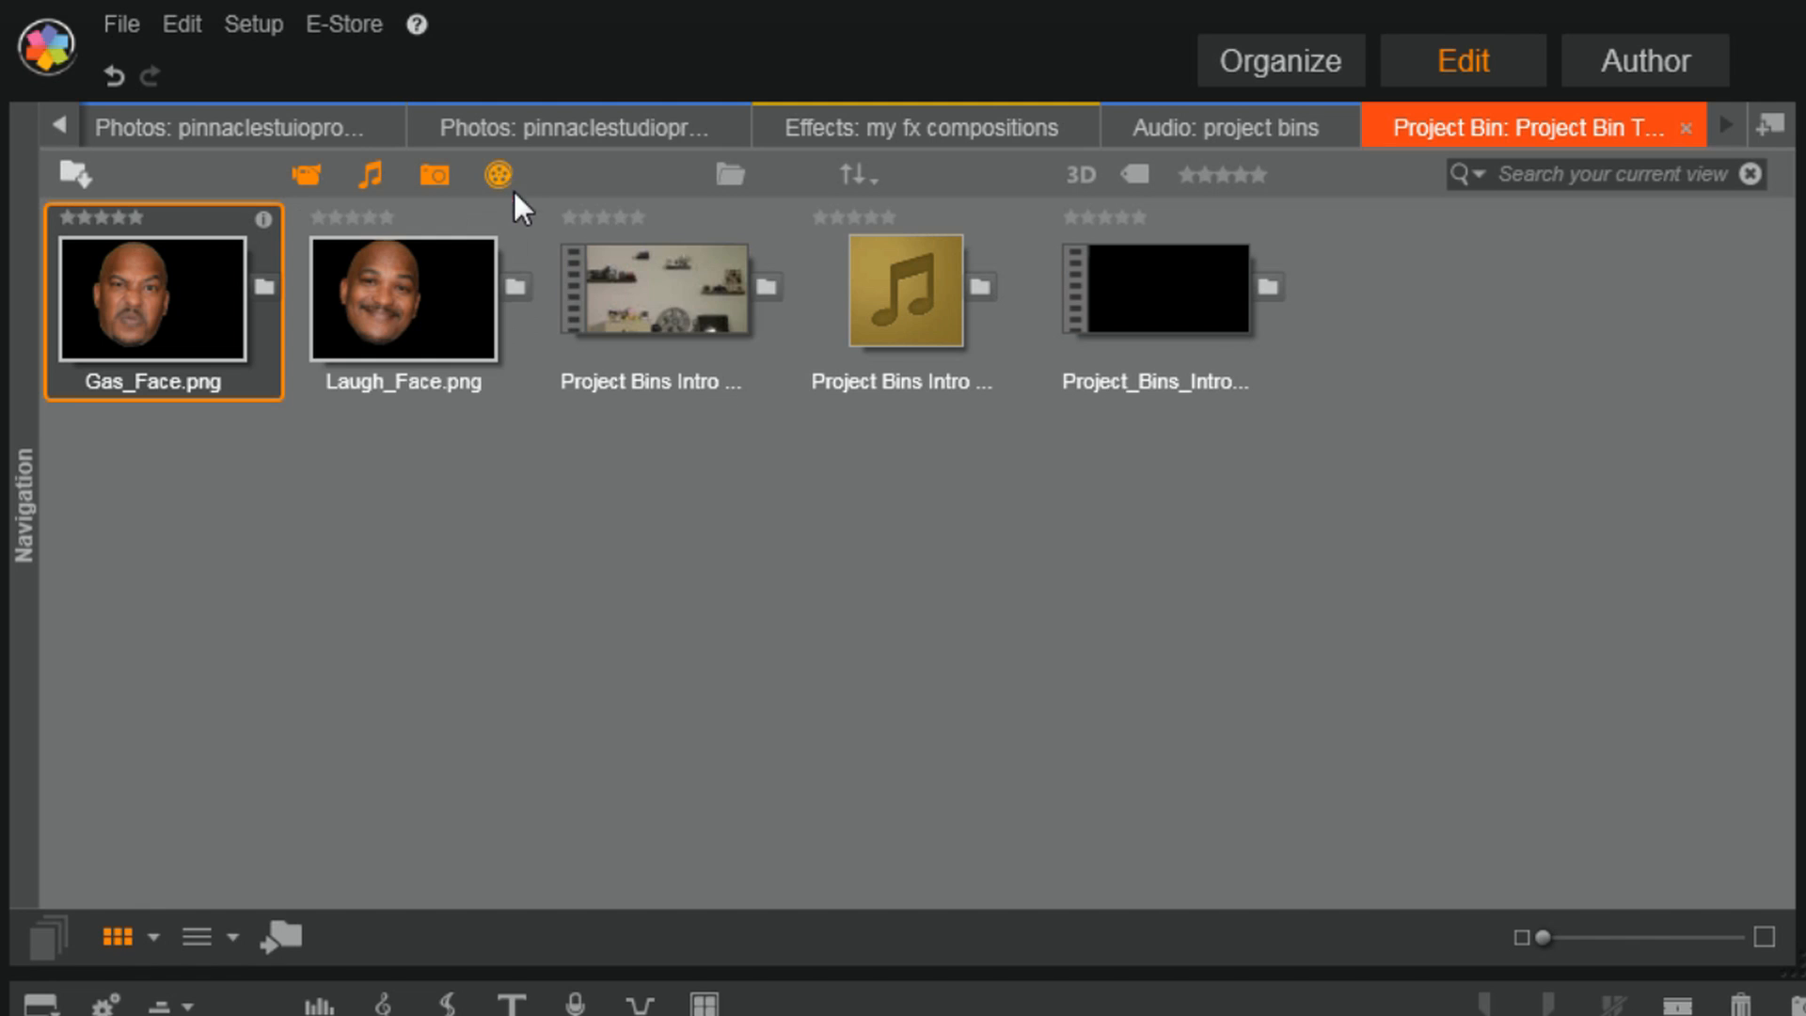
mouse_move(698, 665)
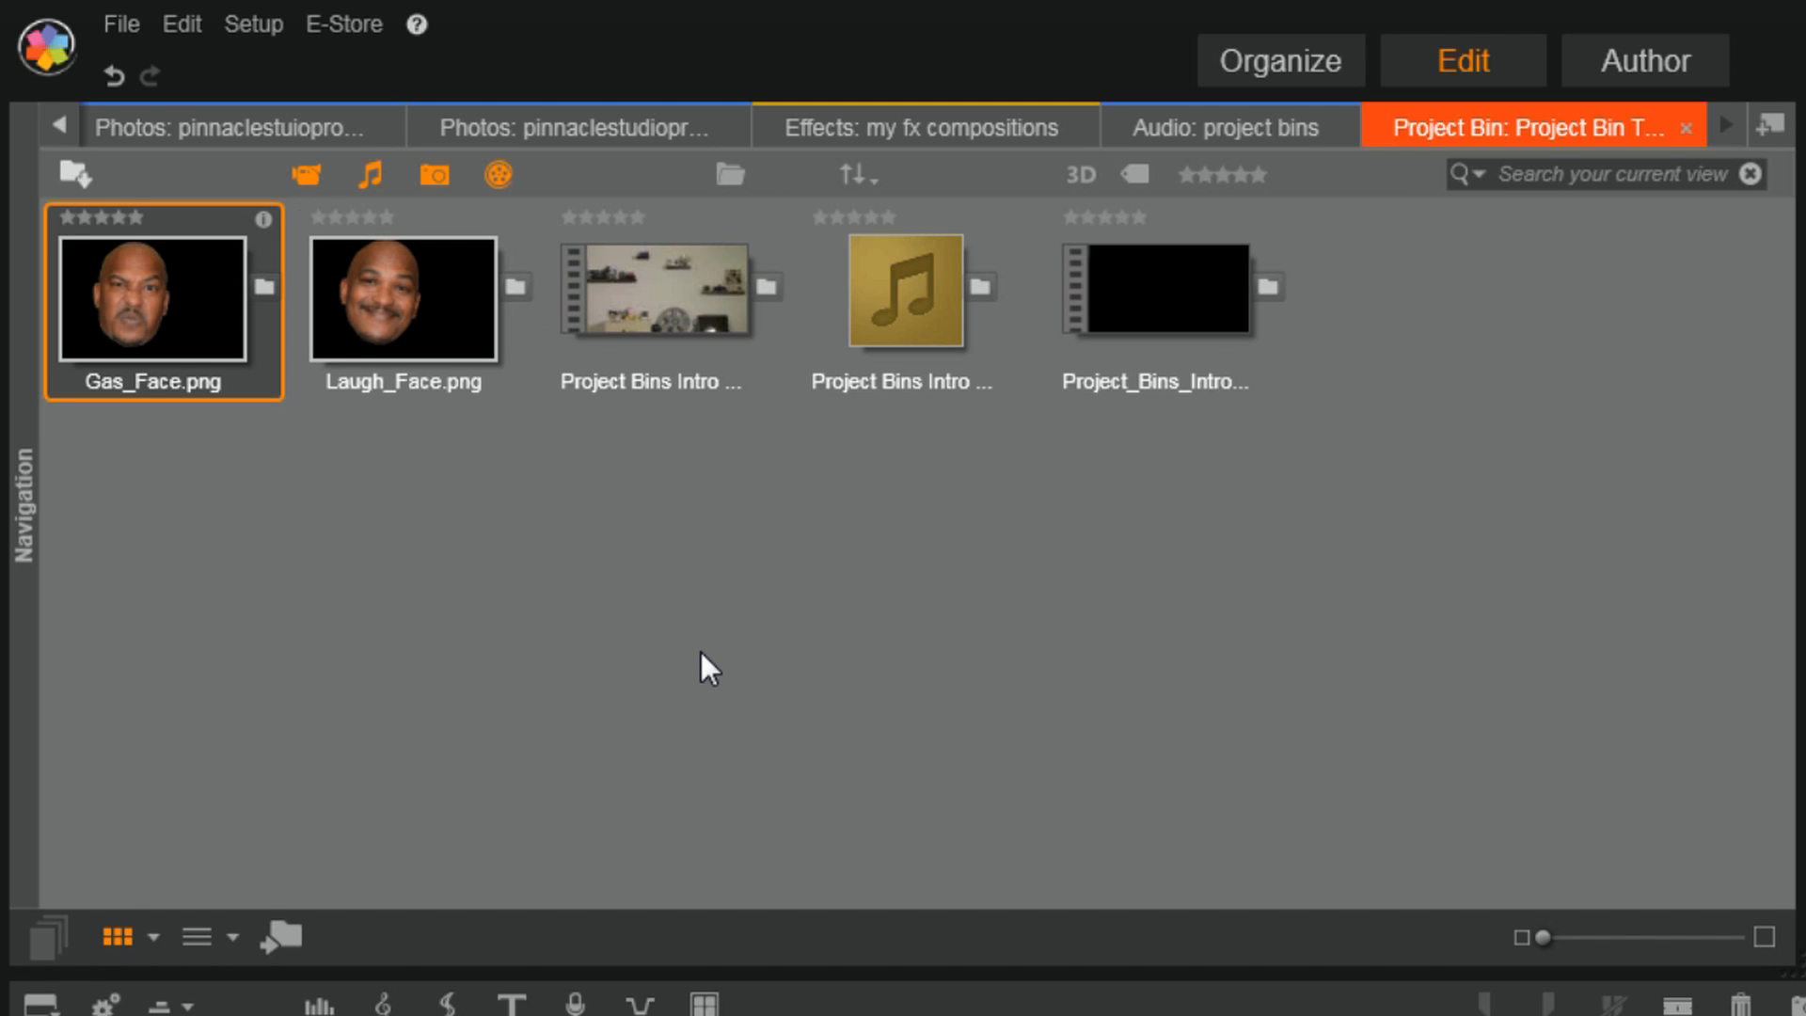